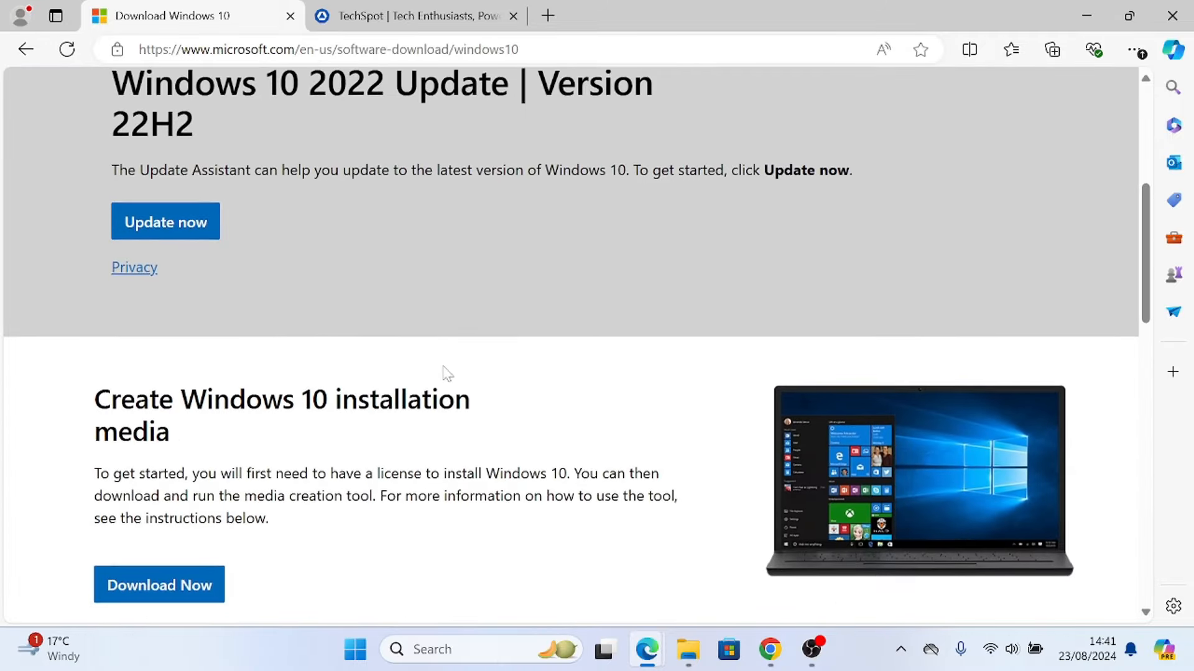
# Download the Windows 10 media creation tool from the Windows 10 download page and run it.
pyautogui.scroll(-3)
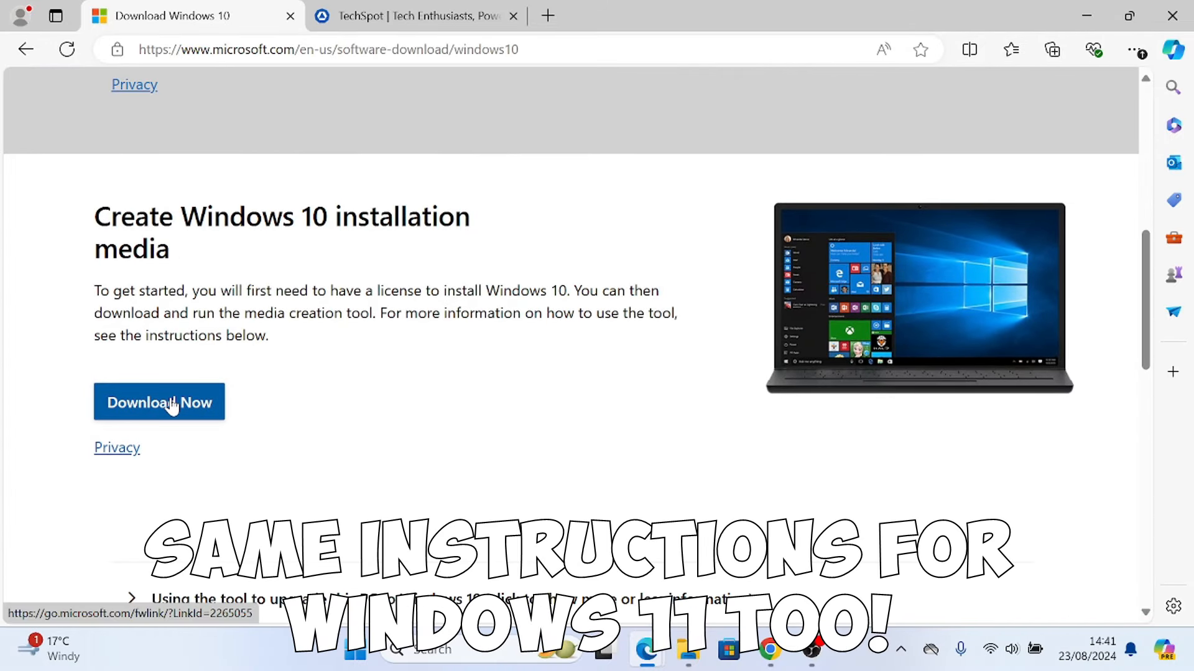
pyautogui.click(159, 402)
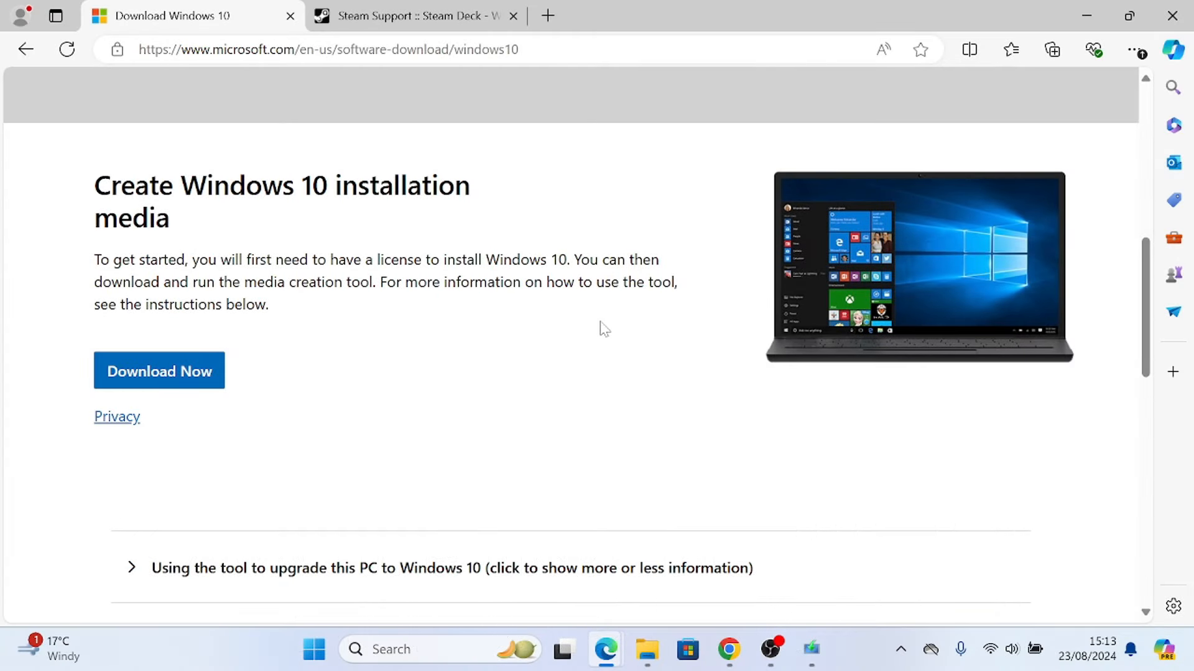
pyautogui.click(158, 371)
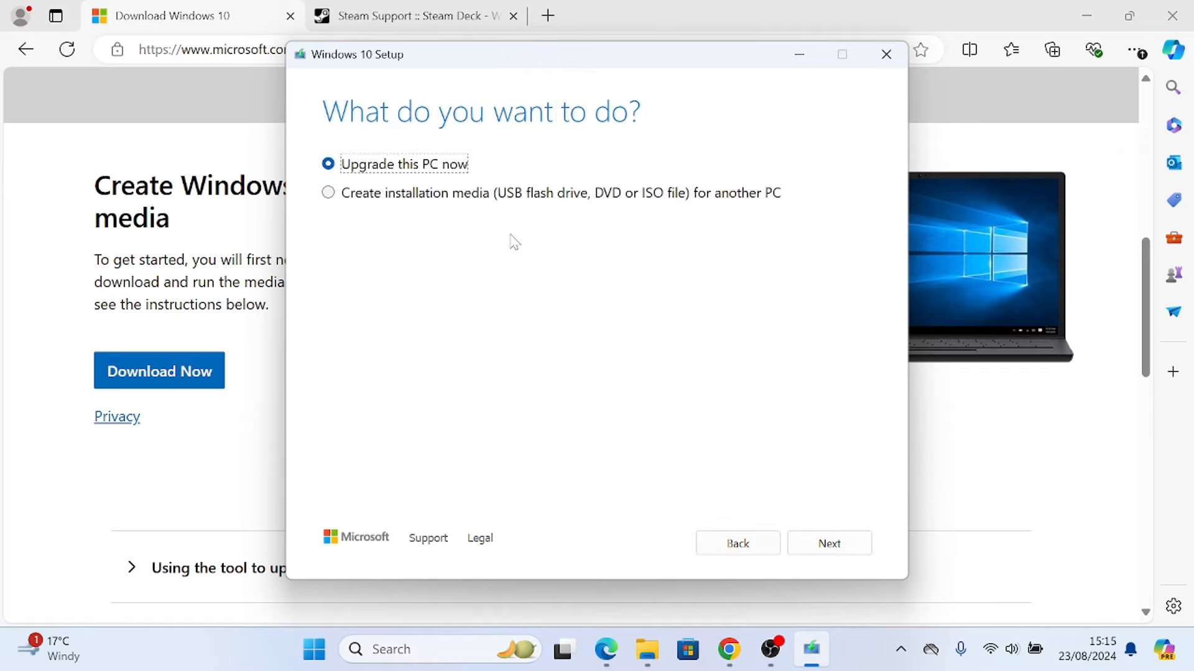
# Choose to create installation media as an ISO, keeping English, Windows 10, 64-bit.
pyautogui.click(828, 543)
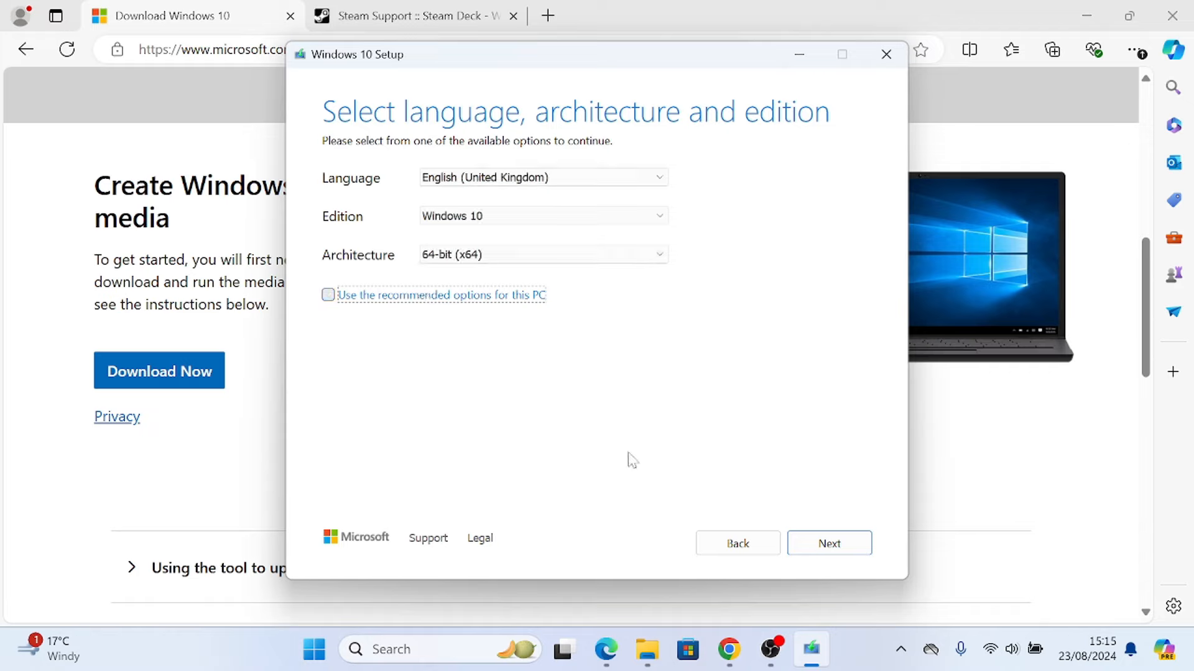
pyautogui.click(828, 543)
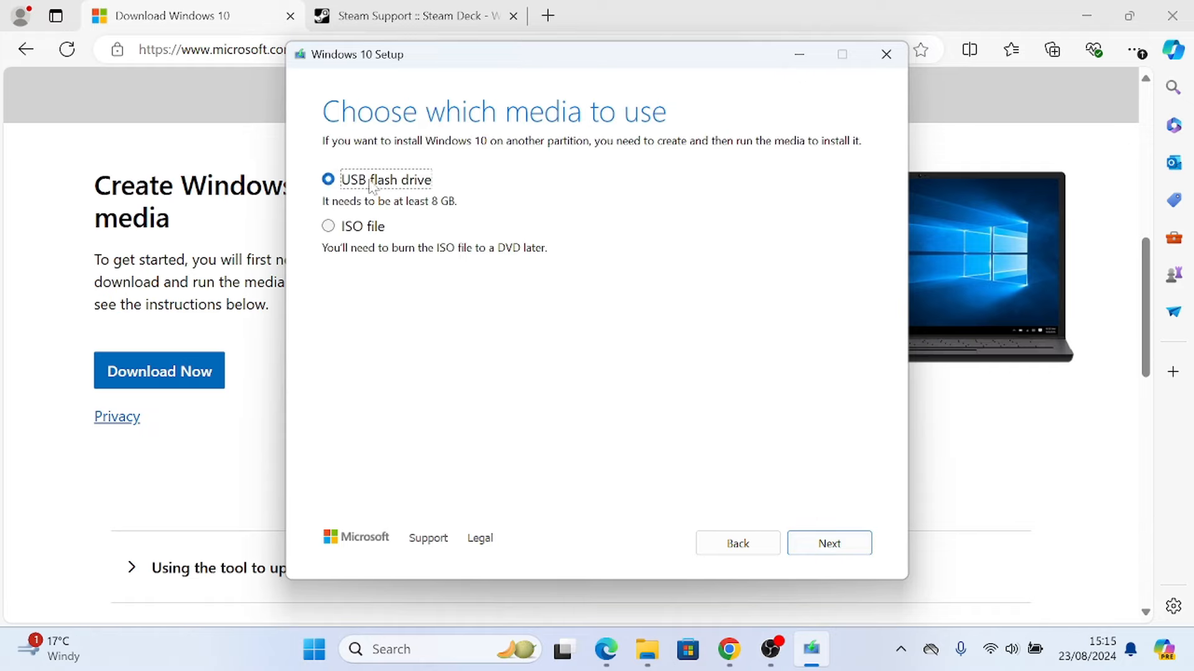
pyautogui.click(328, 226)
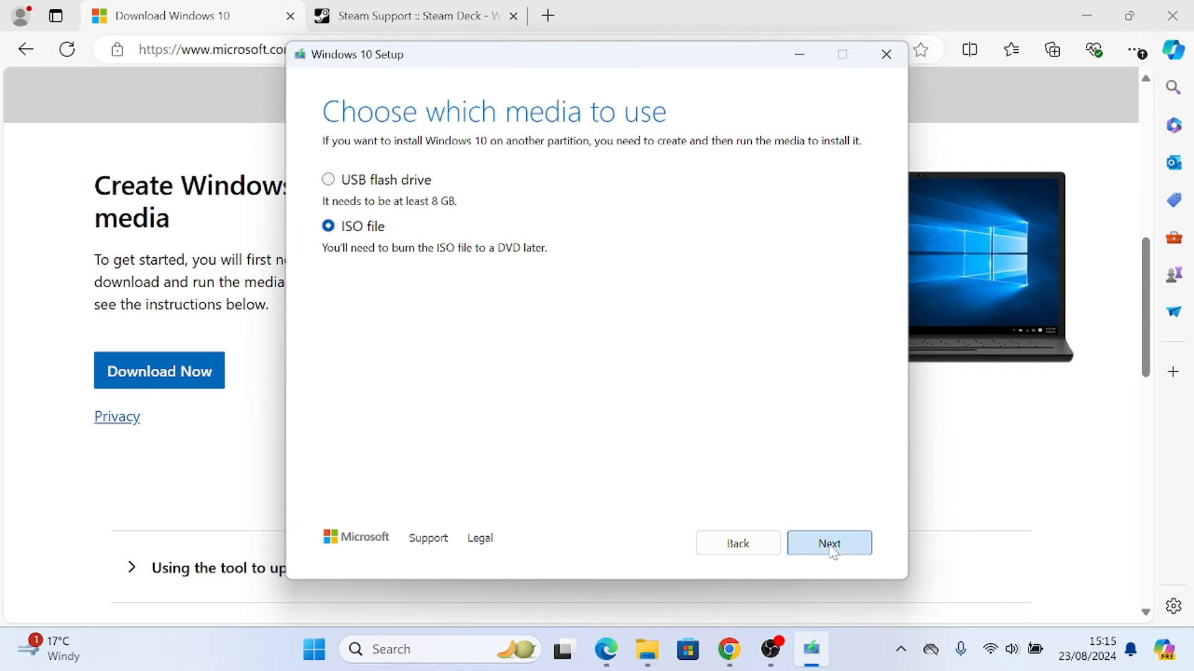
# Save the ISO to the Desktop as 'Windows' and close the tool when finished.
pyautogui.click(828, 543)
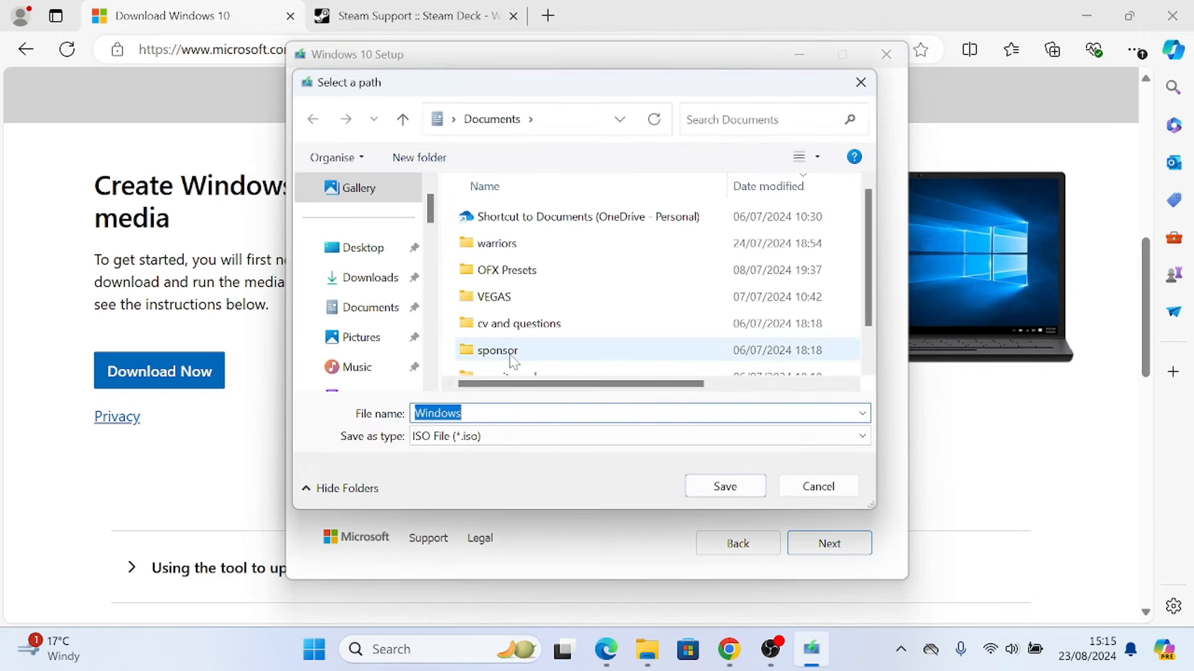
pyautogui.click(362, 247)
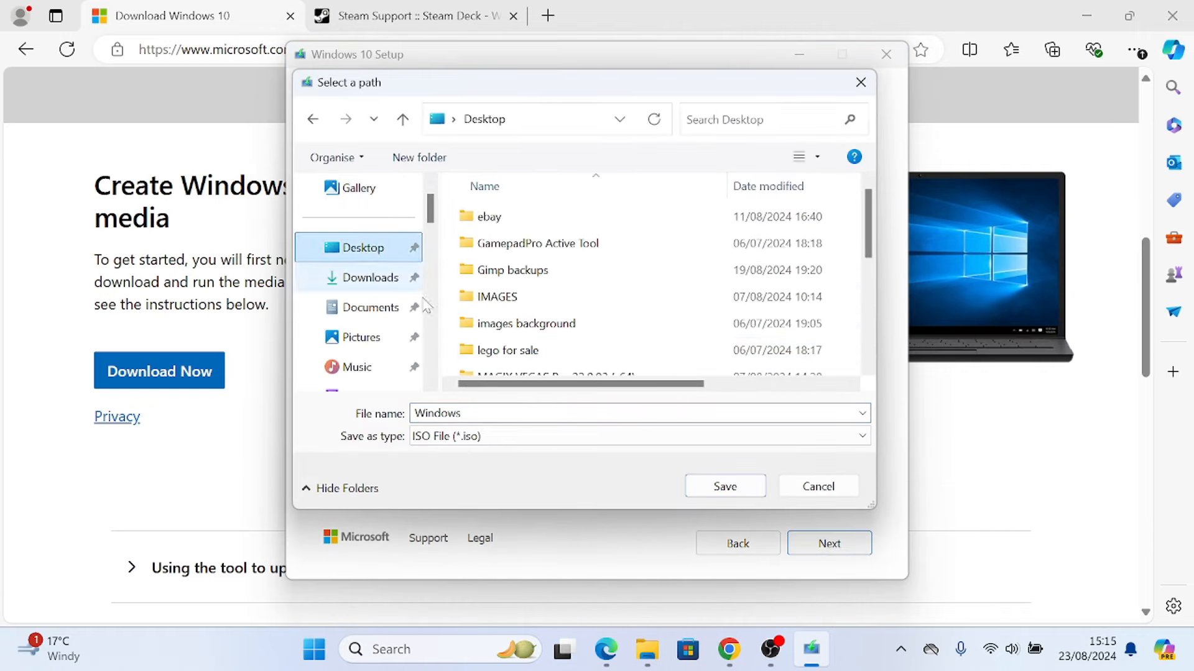
pyautogui.click(724, 486)
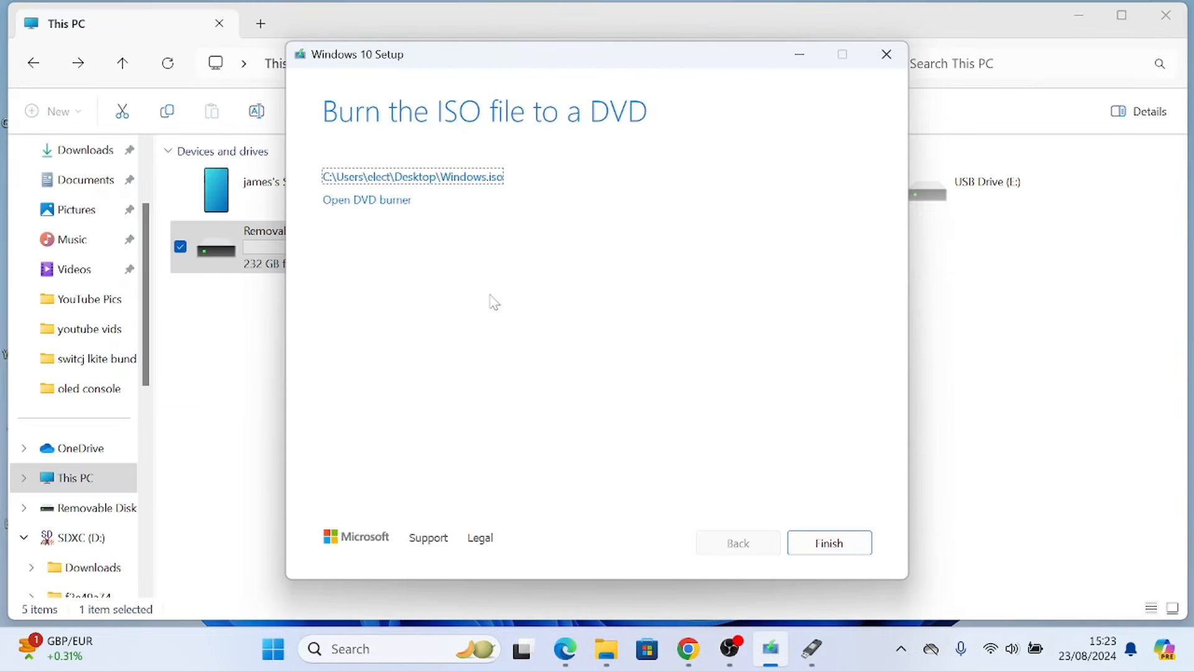
pyautogui.click(827, 543)
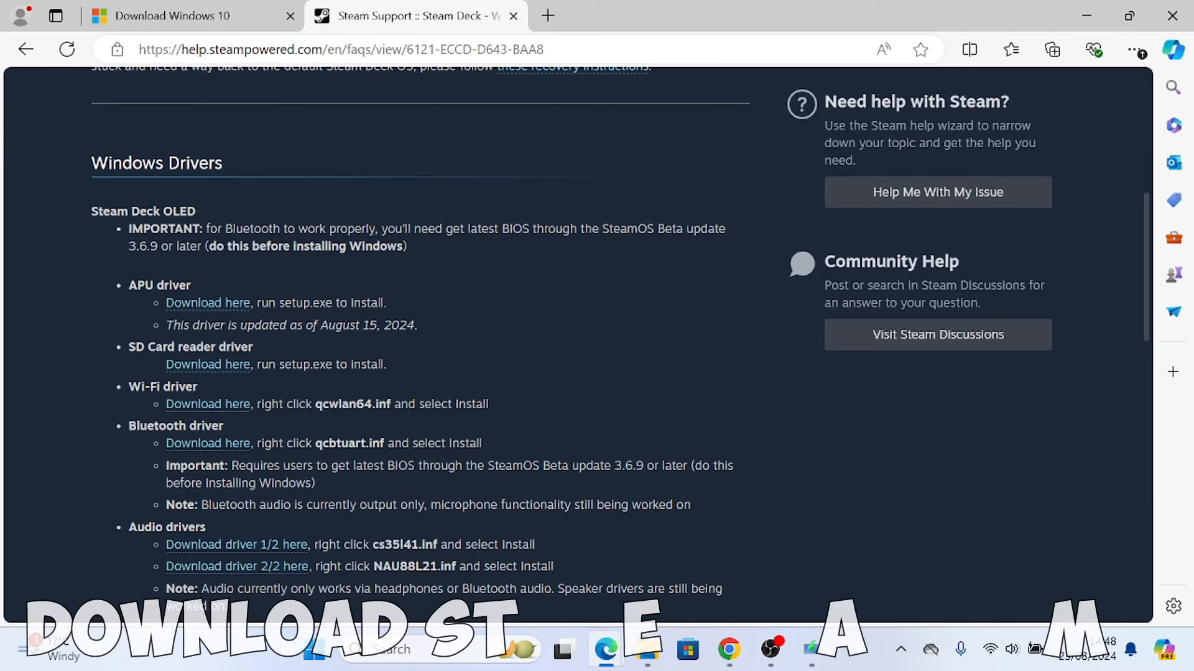
# Download the Steam Deck LCD APU and Wi-Fi driver packages from the resources page.
pyautogui.scroll(-3)
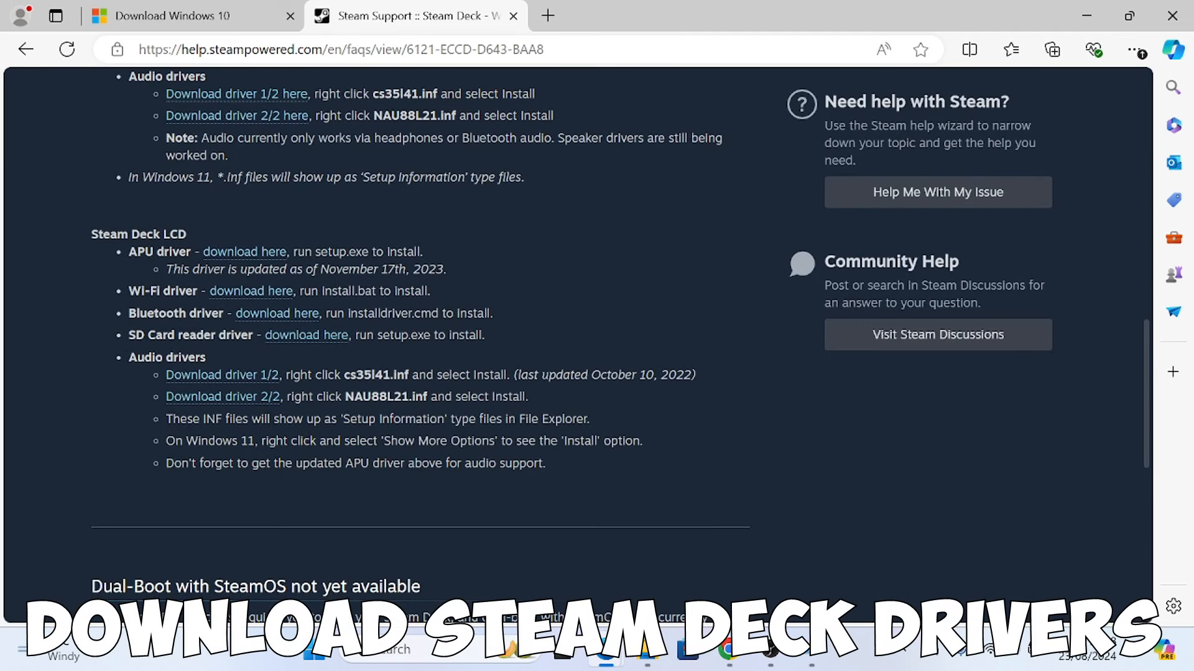
pyautogui.moveTo(244, 252)
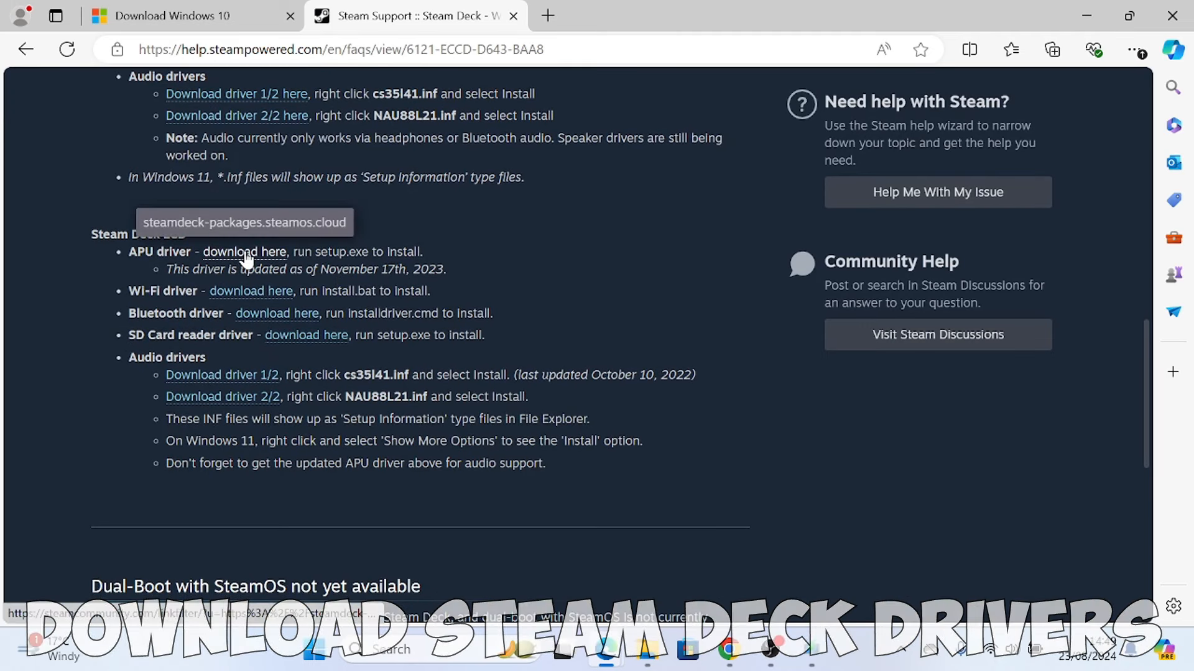
pyautogui.click(244, 252)
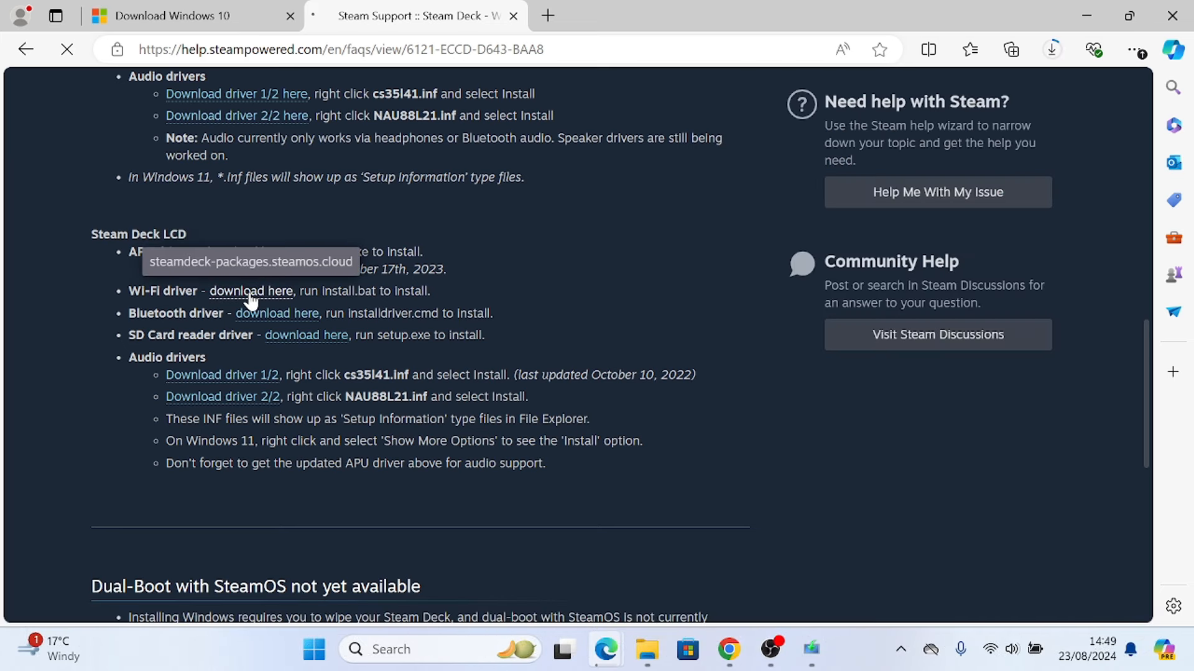
pyautogui.click(306, 335)
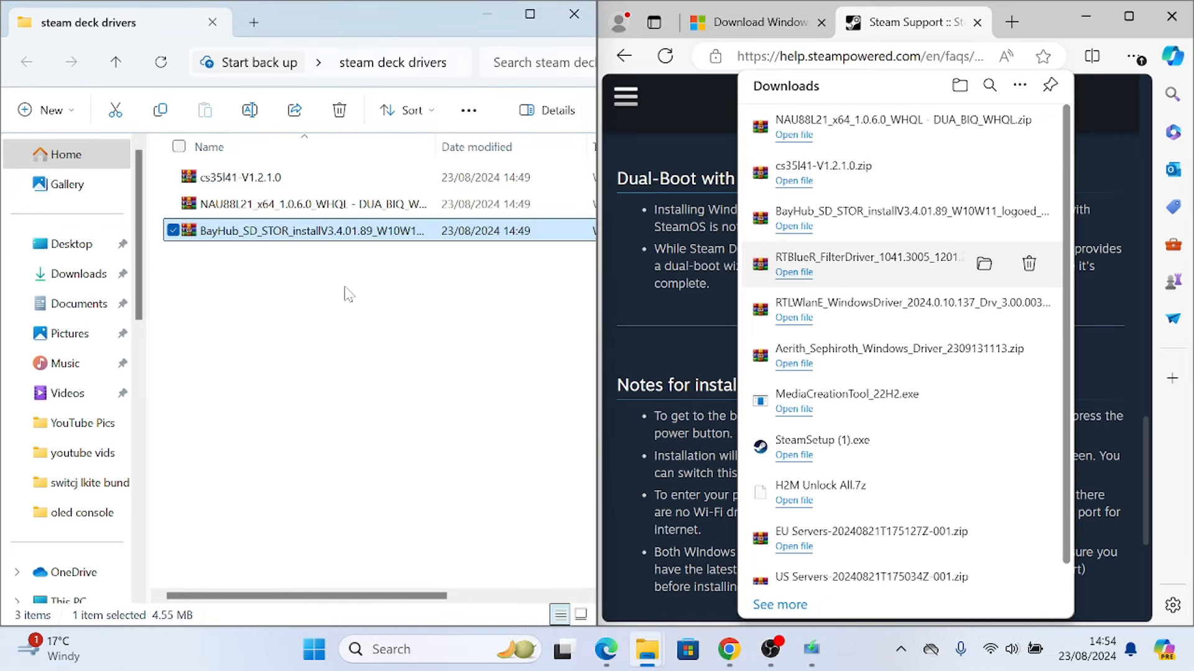
pyautogui.moveTo(562, 295)
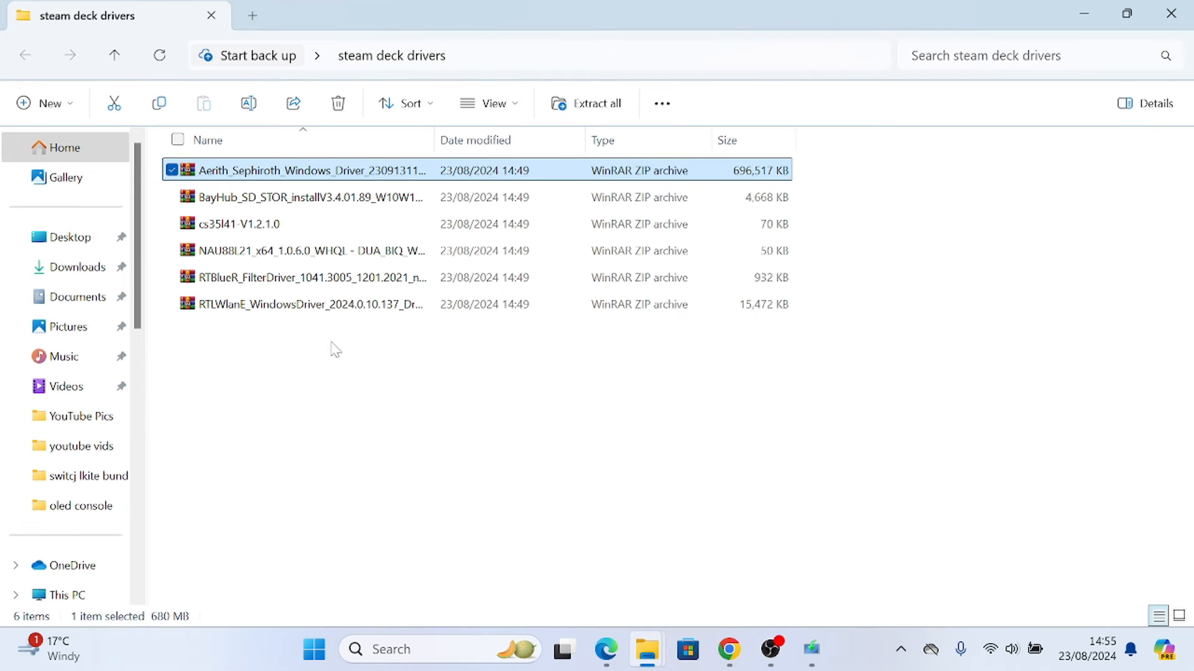
# Select every driver archive, extract each to its own folder, and answer the replace prompt.
pyautogui.press('ctrl+a')
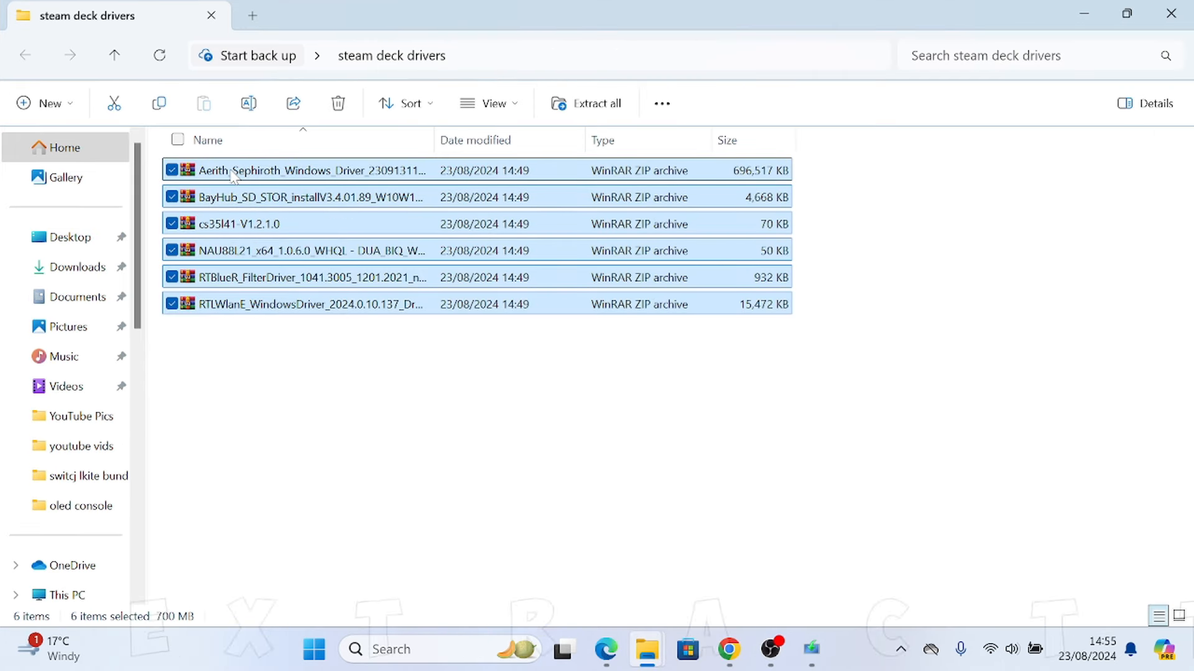
pyautogui.rightClick(232, 170)
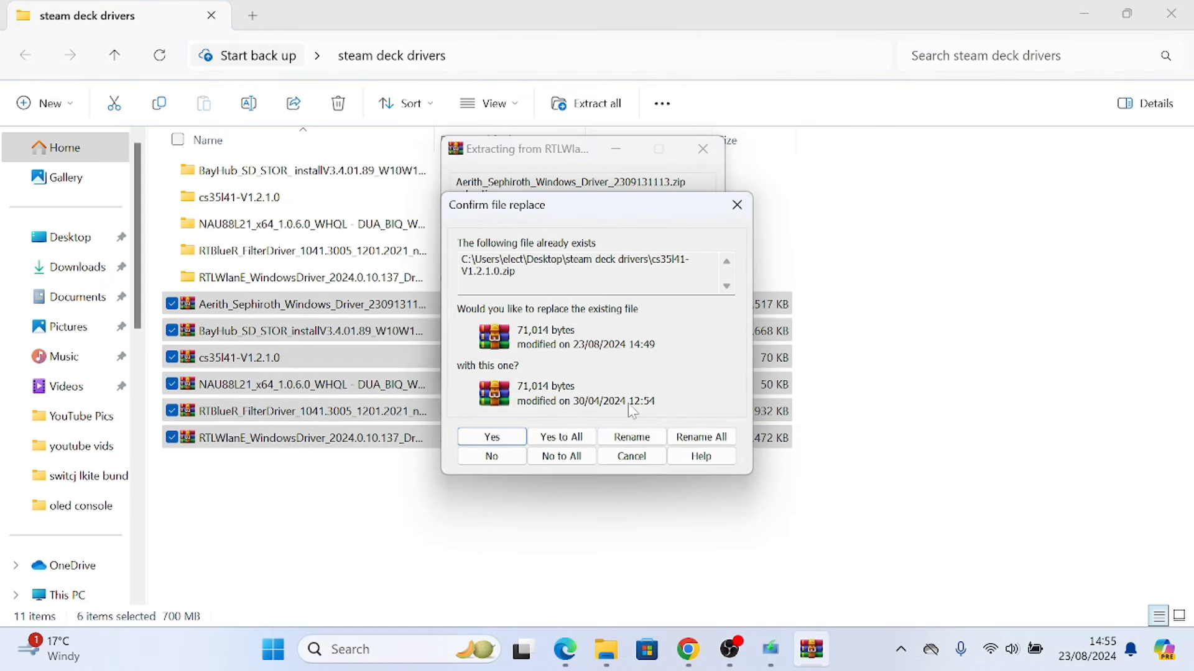
pyautogui.click(491, 455)
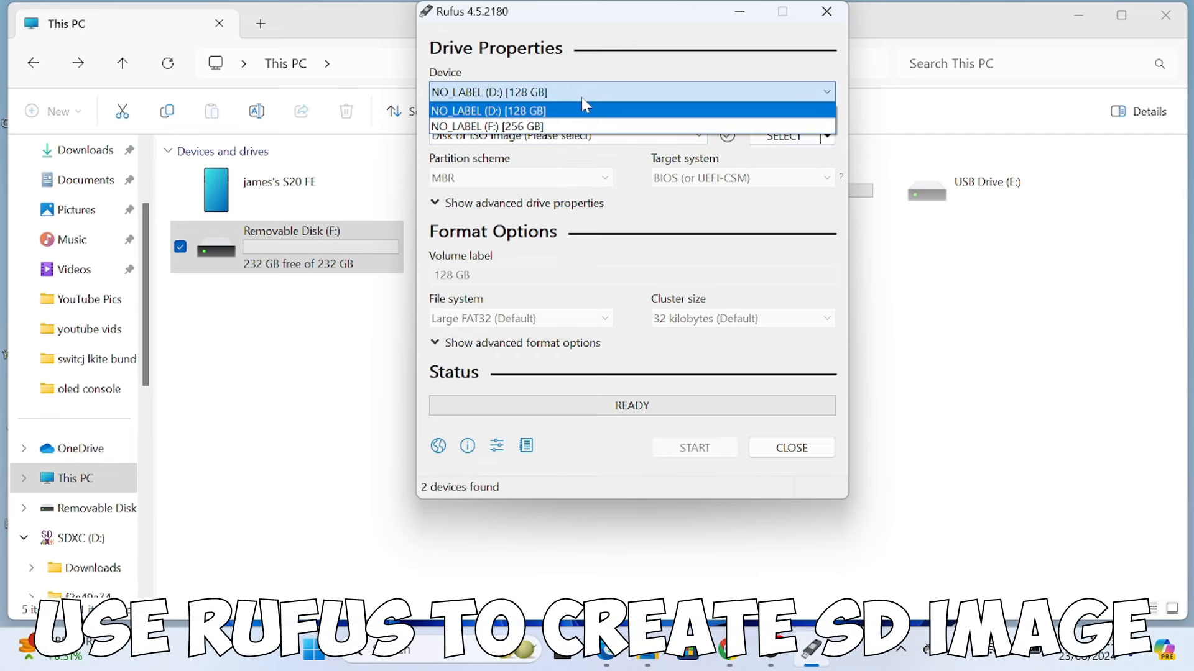
pyautogui.moveTo(491, 126)
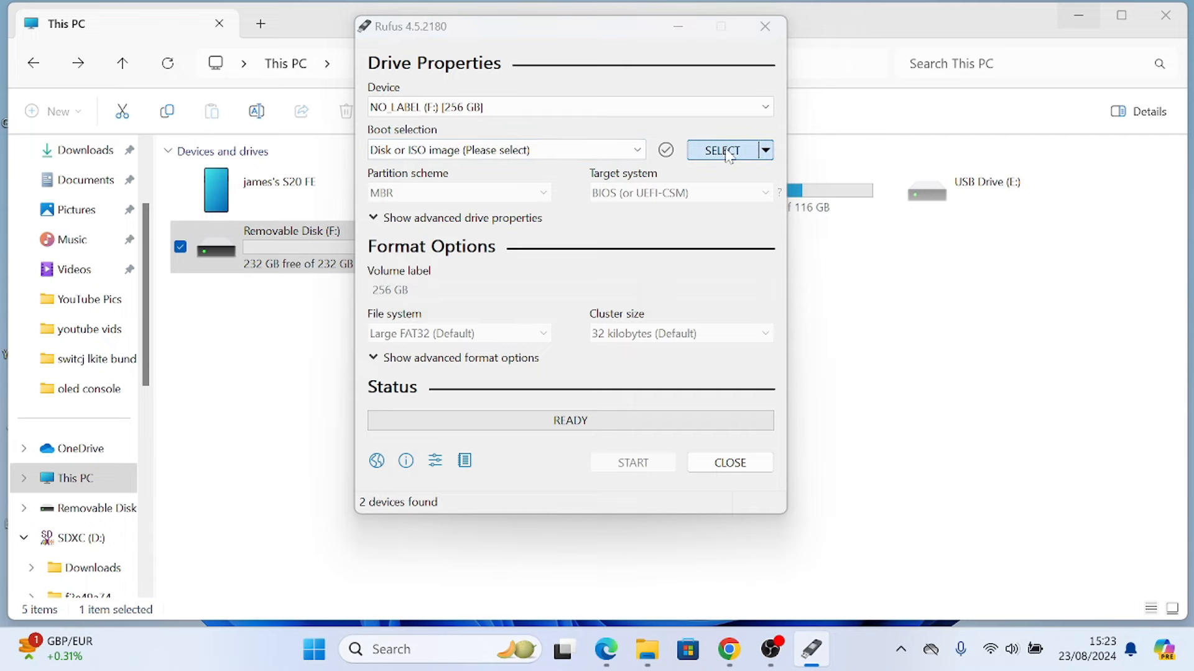
# Load Windows.iso from the Desktop as the boot image.
pyautogui.click(722, 149)
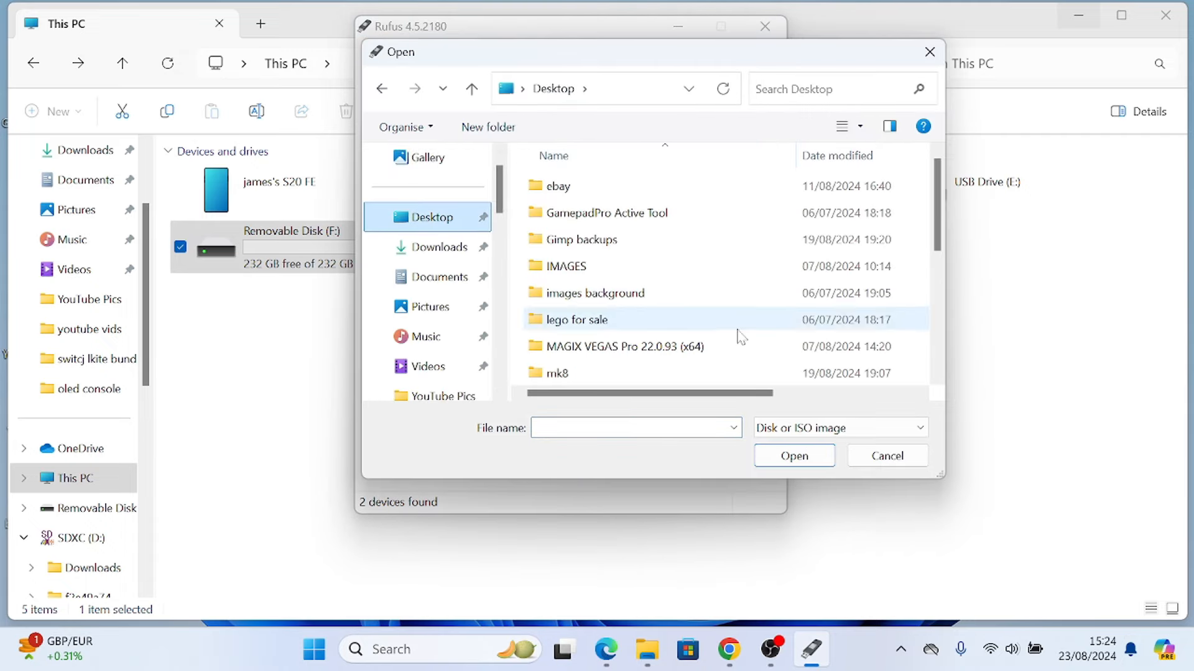
pyautogui.click(567, 373)
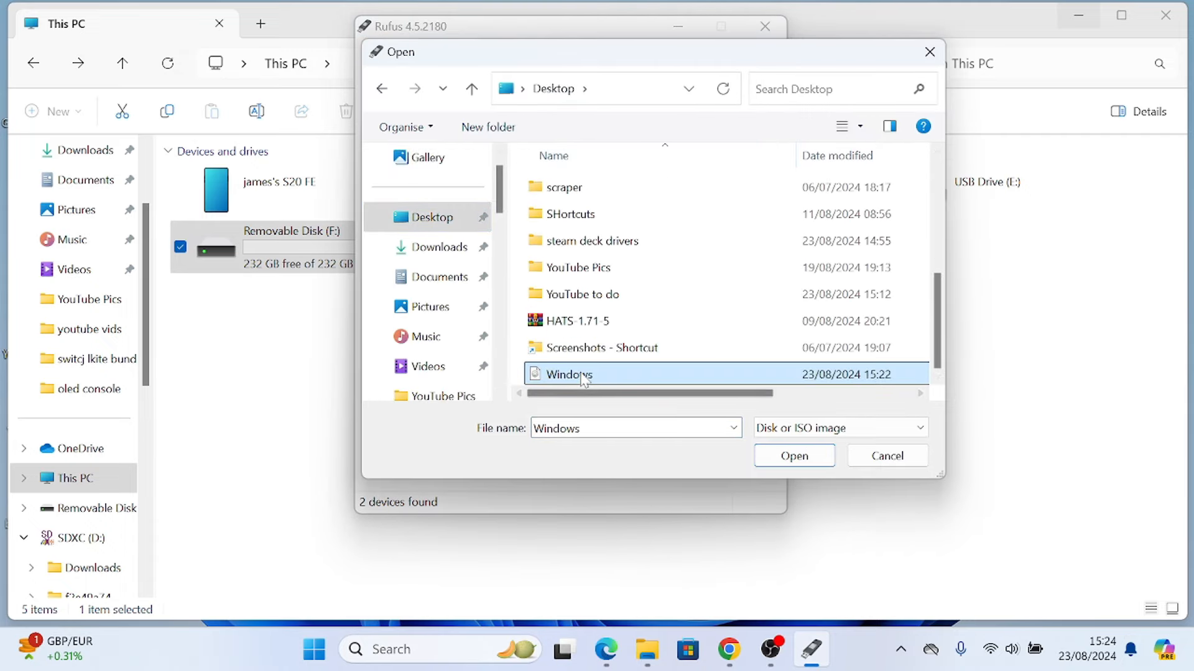
pyautogui.click(793, 455)
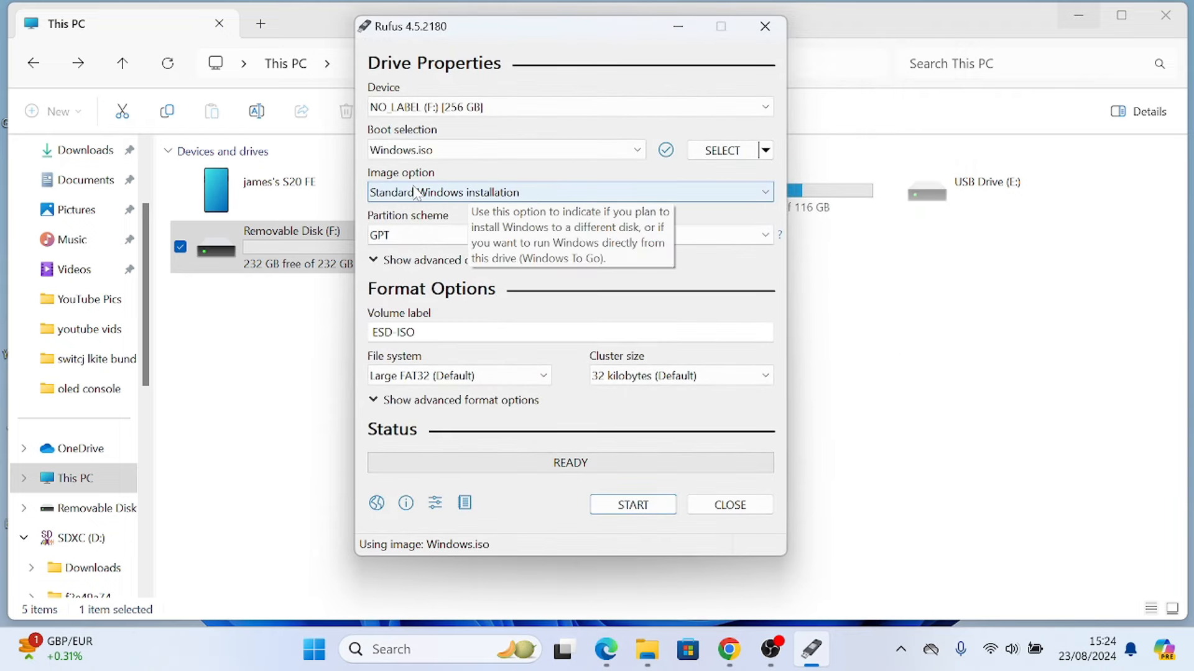
# Choose Windows To Go, label the volume 'Windows 10 Steam Deck', and start writing.
pyautogui.click(568, 192)
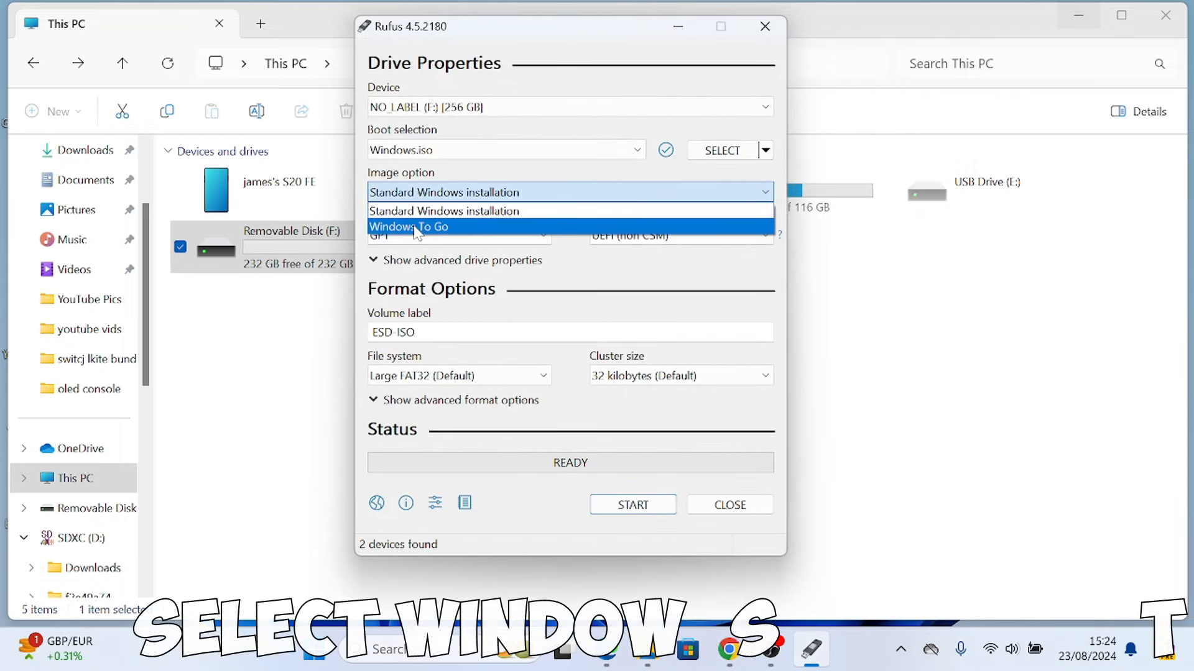
pyautogui.click(409, 226)
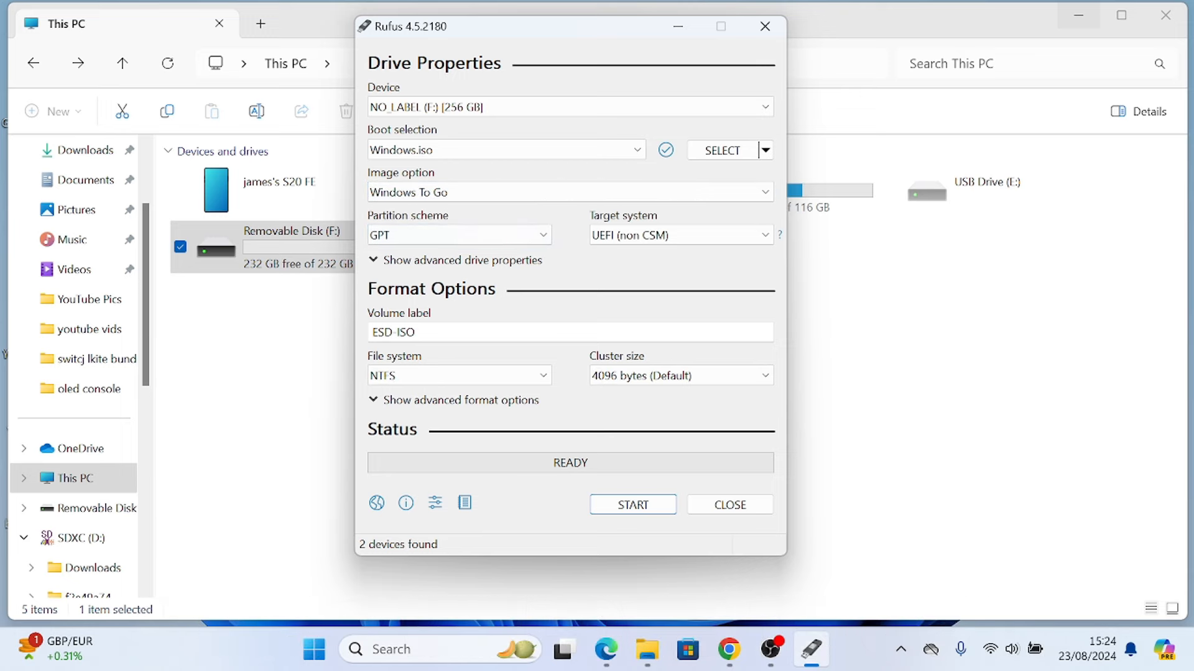
pyautogui.write('Windows 10 Steam')
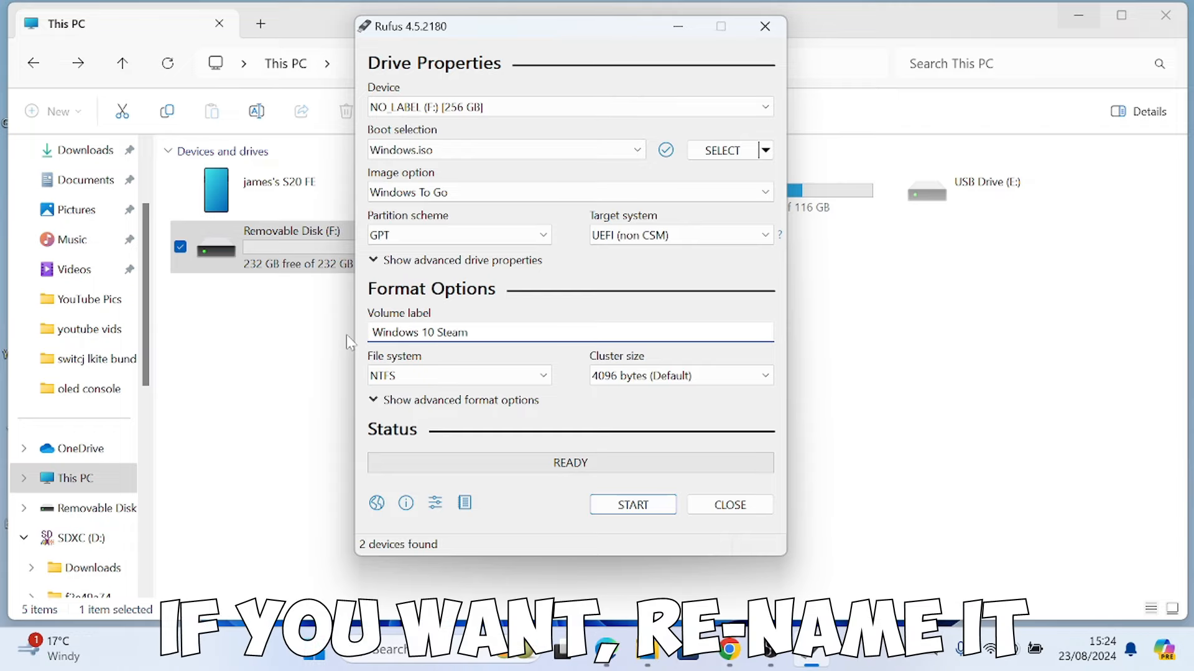
pyautogui.write('Deck')
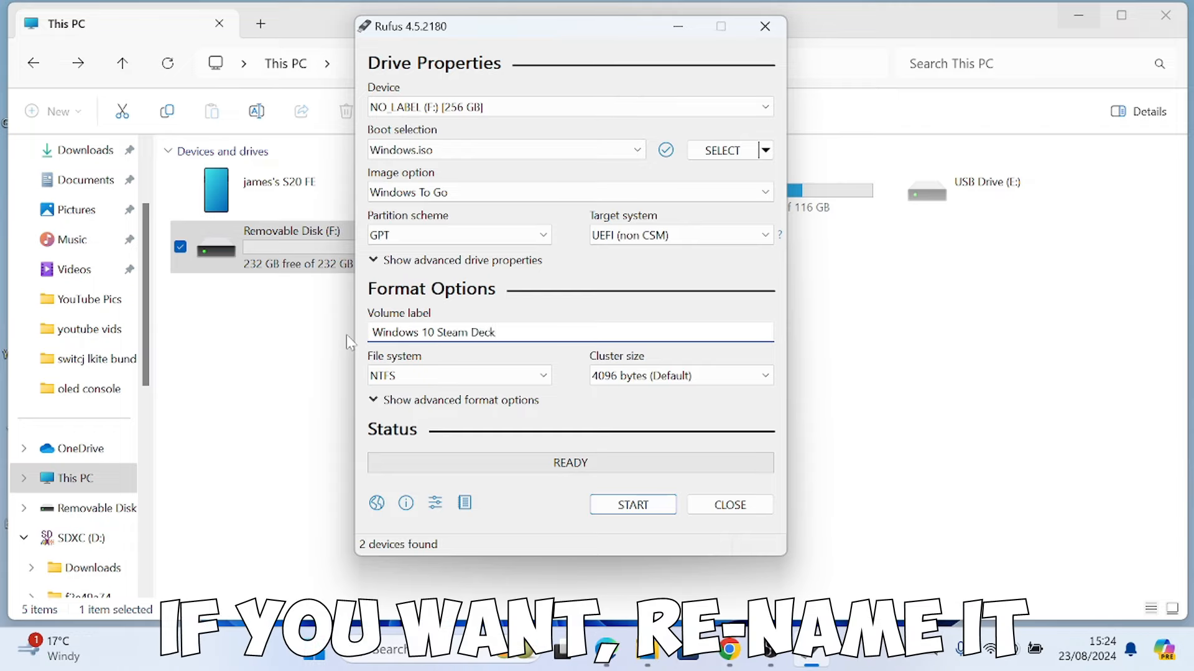
pyautogui.click(569, 332)
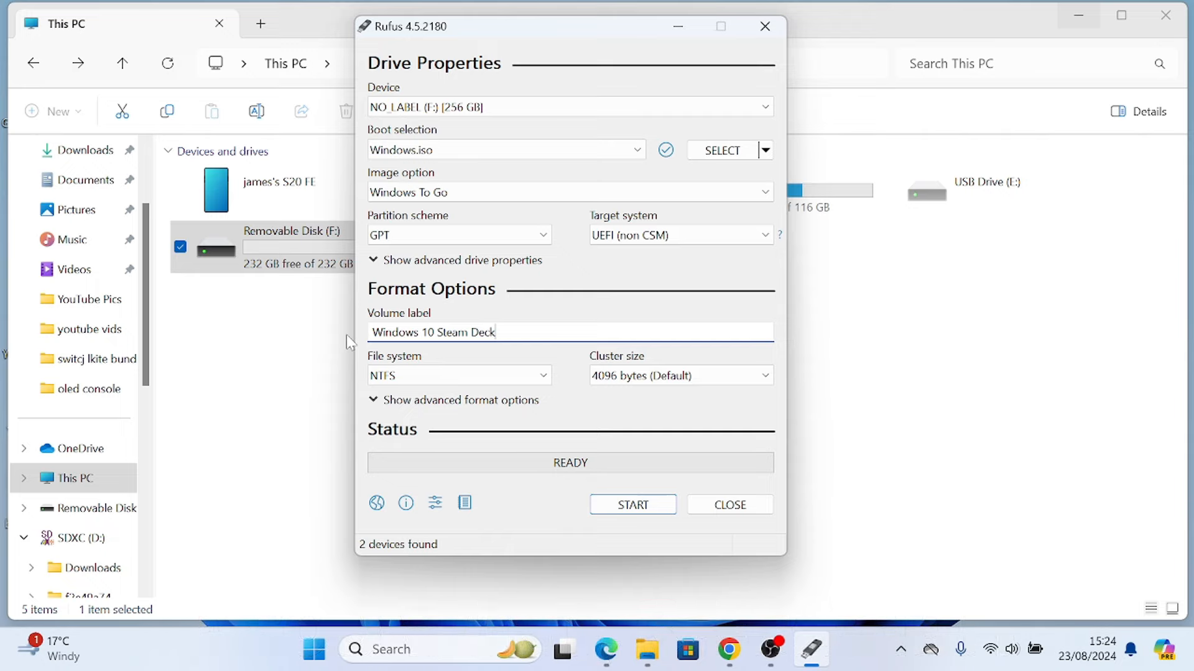
pyautogui.moveTo(459, 375)
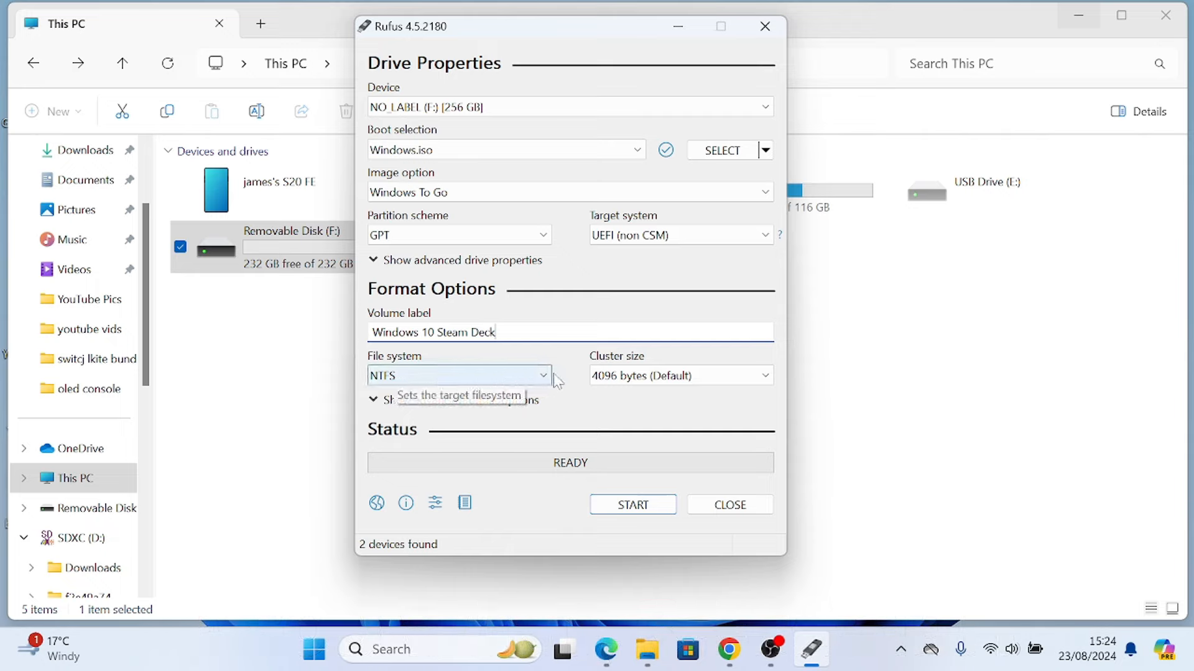
pyautogui.moveTo(632, 505)
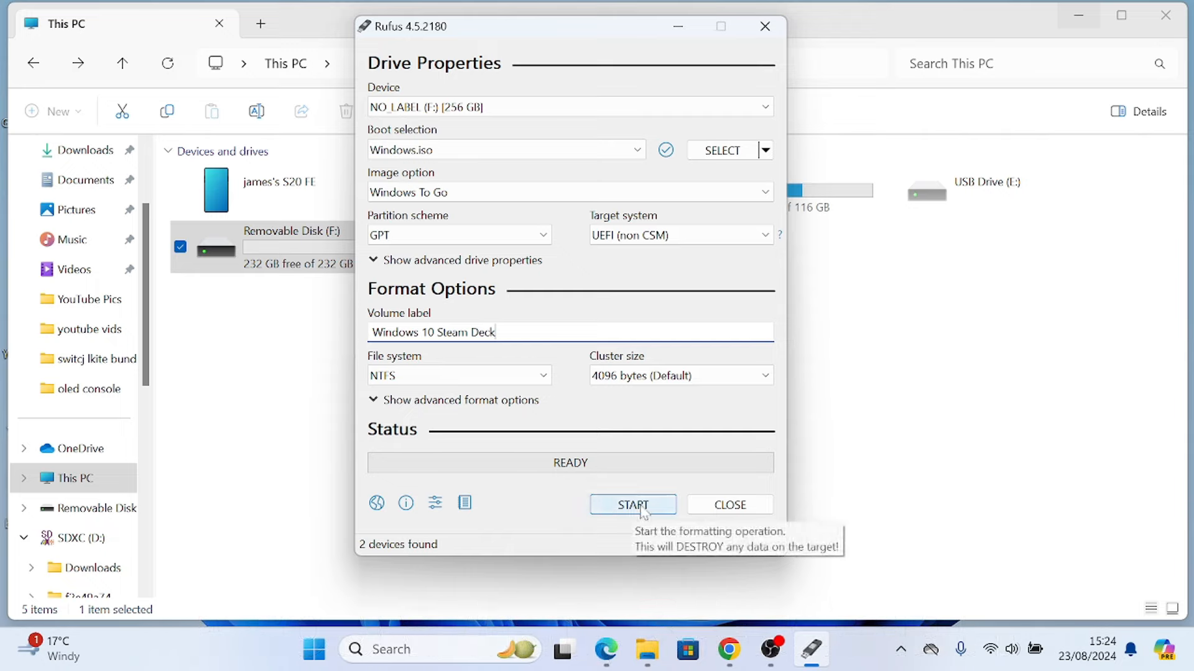
pyautogui.click(631, 505)
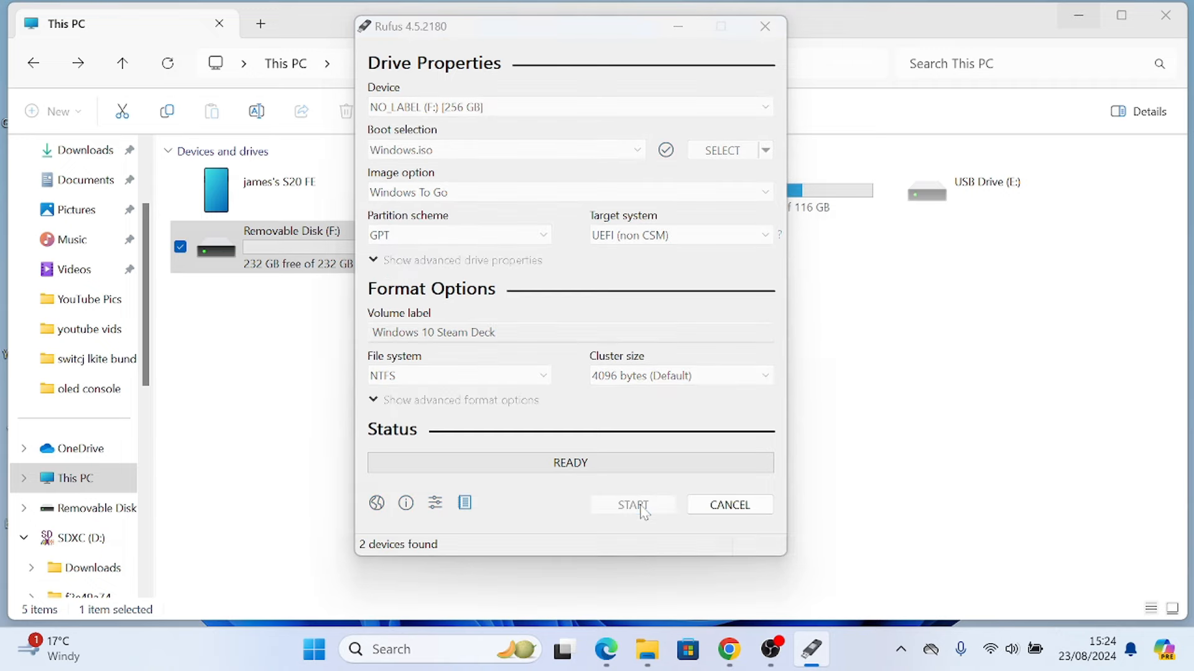
# Pick Windows 10 Home, keep internal disks blocked, and confirm the write warning.
pyautogui.click(632, 505)
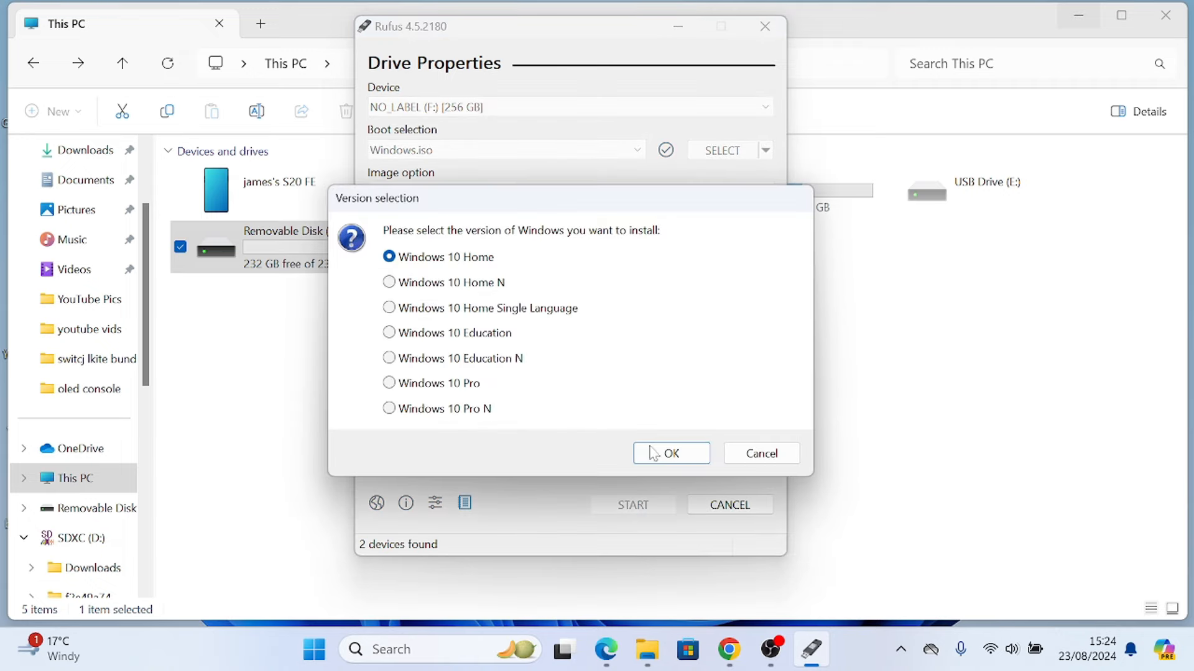
pyautogui.click(669, 453)
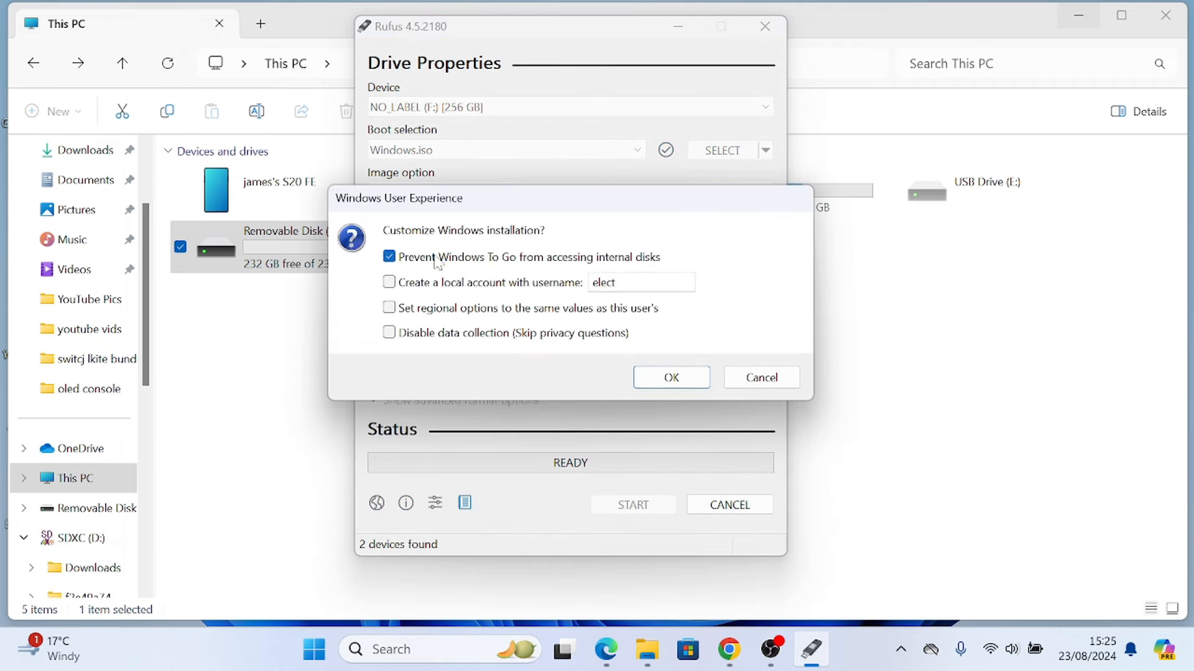
pyautogui.moveTo(461, 262)
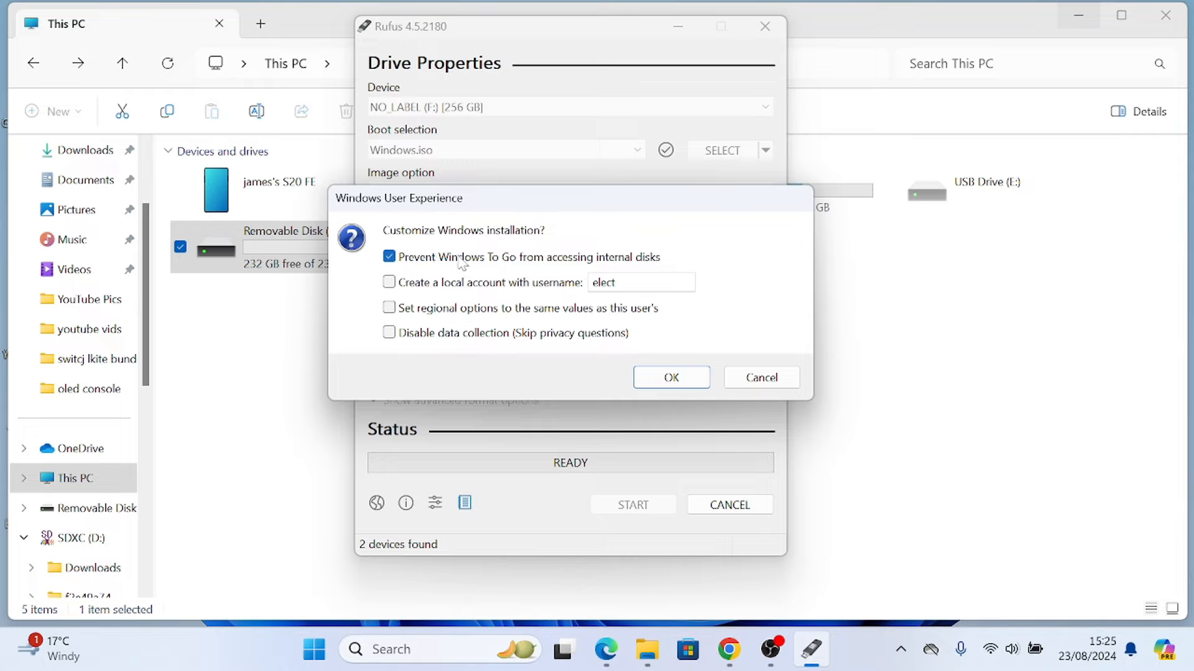
pyautogui.moveTo(440, 304)
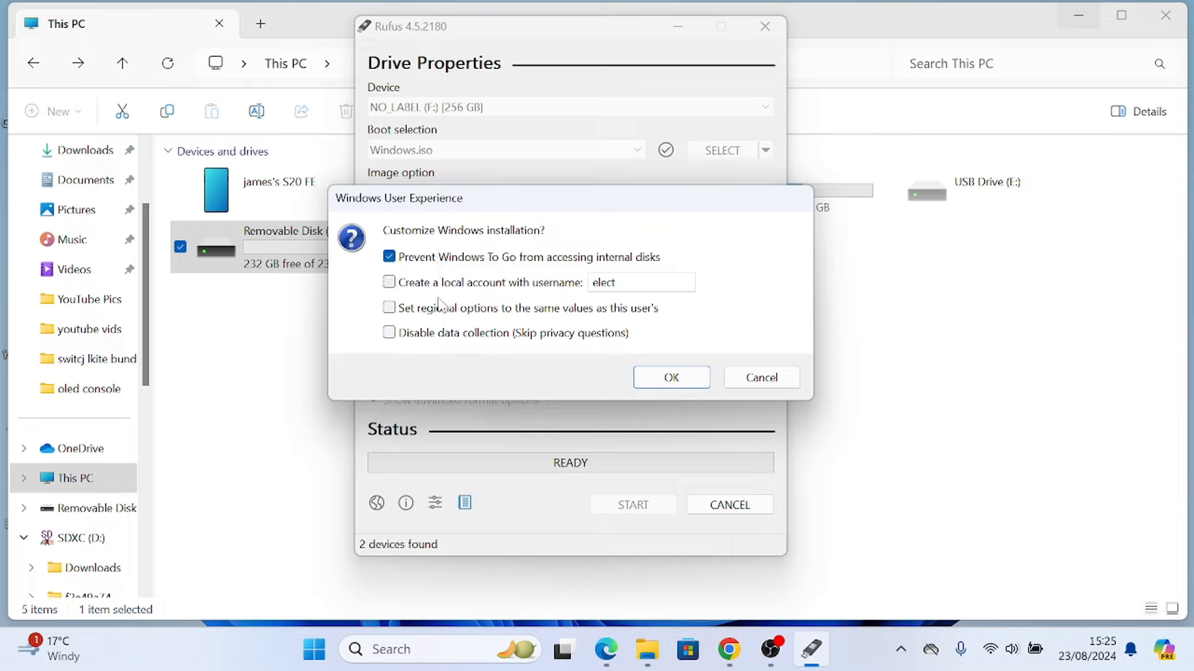
pyautogui.click(669, 378)
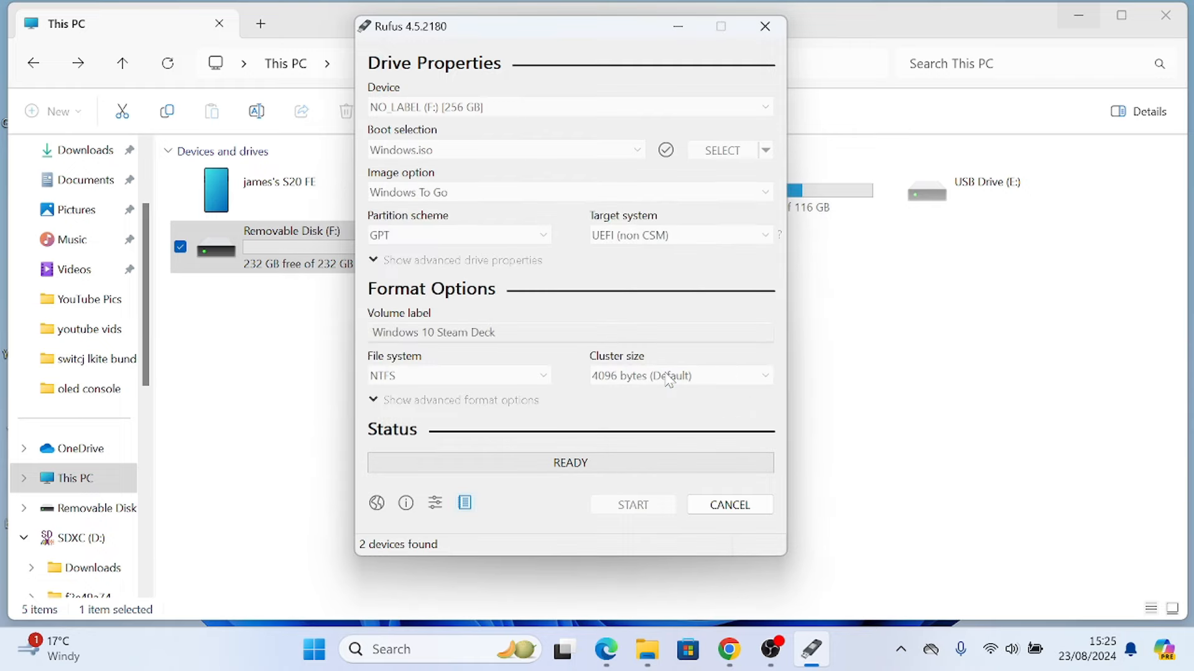
pyautogui.click(633, 504)
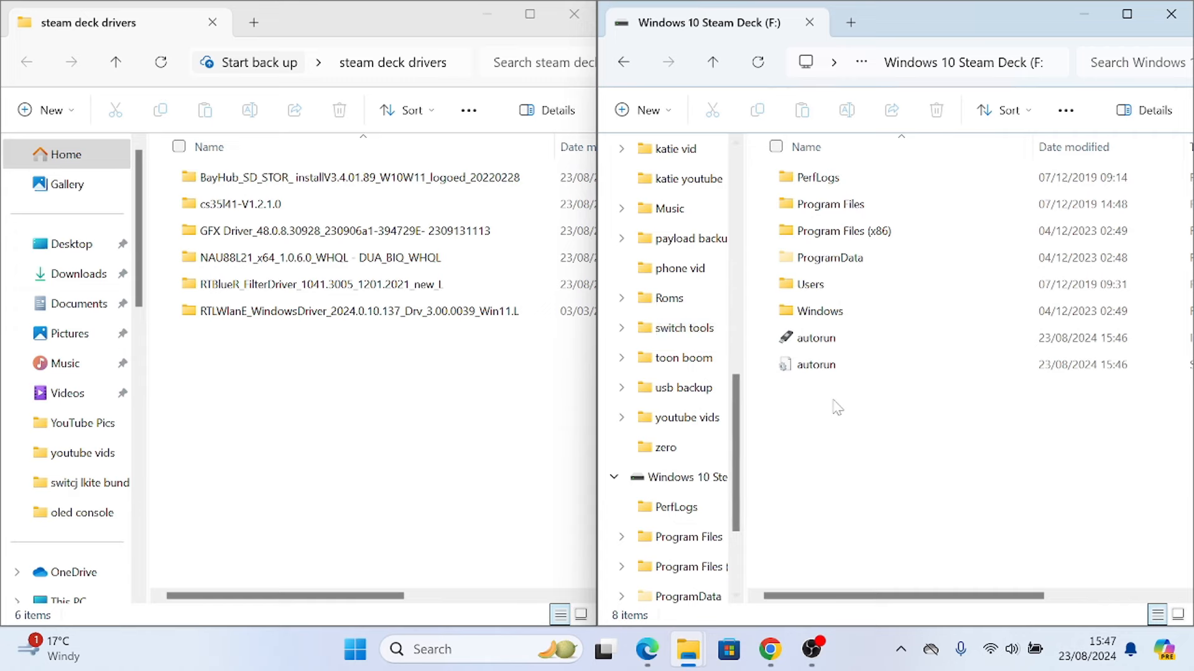
# Add a new folder to the F: drive for the driver folders.
pyautogui.rightClick(835, 406)
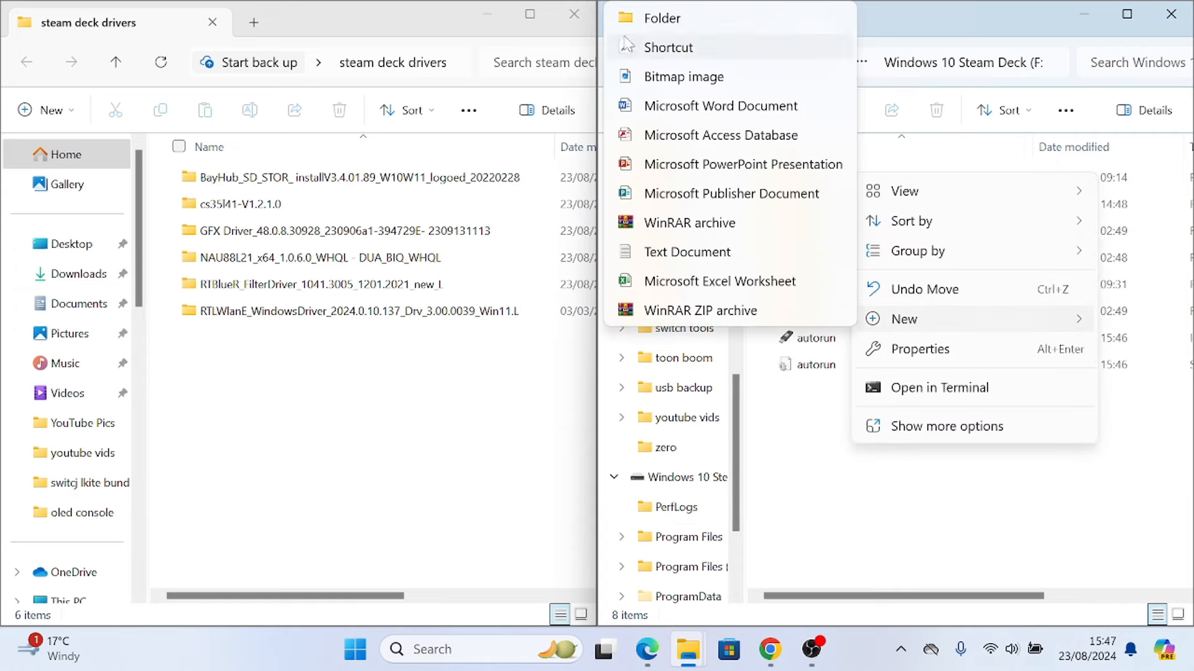
pyautogui.click(662, 18)
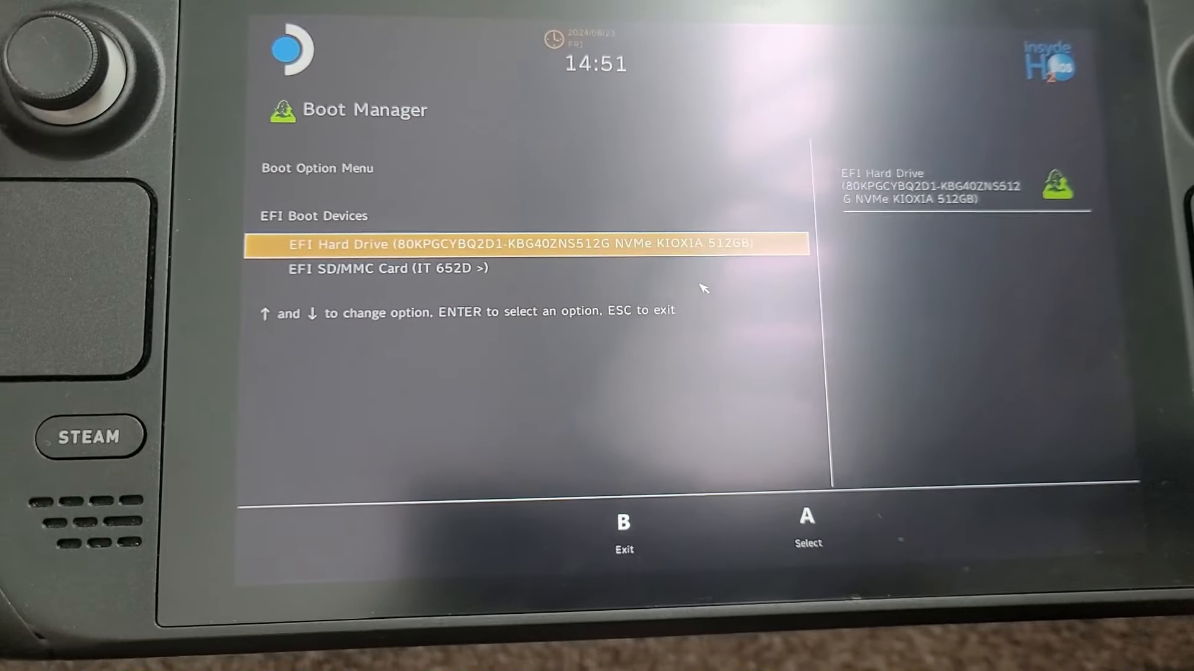
# Select EFI SD/MMC Card in the Boot Manager to boot from it.
pyautogui.press('Down')
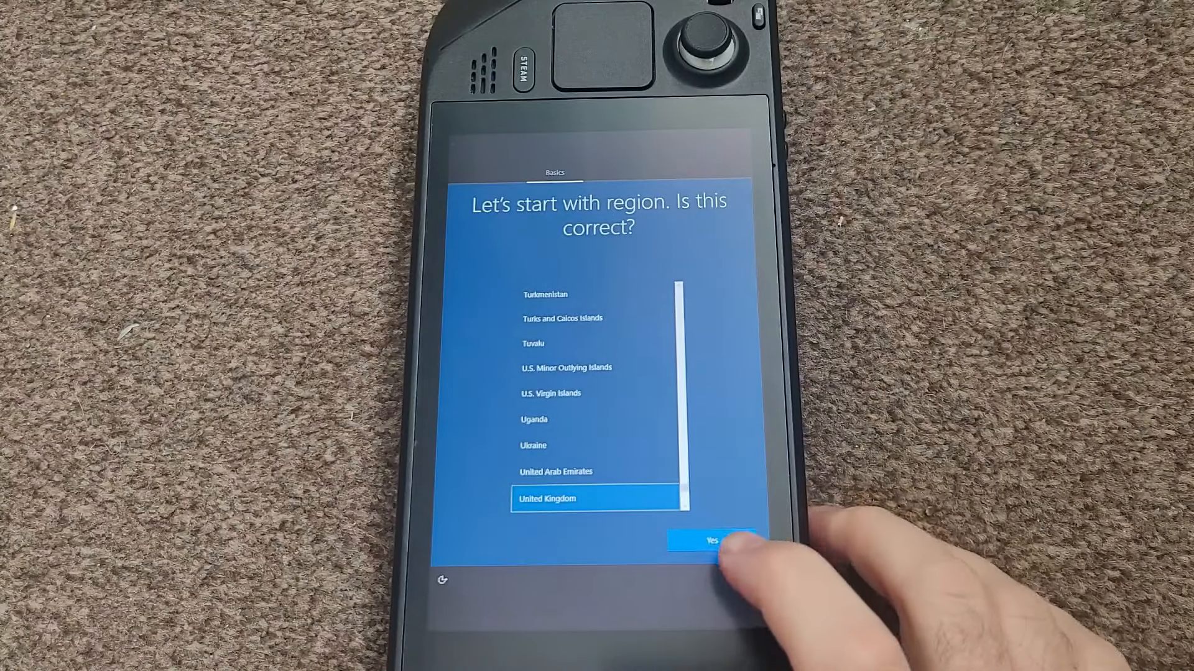
# Confirm United Kingdom region and keyboard, skip a second layout, and accept the licence.
pyautogui.click(708, 538)
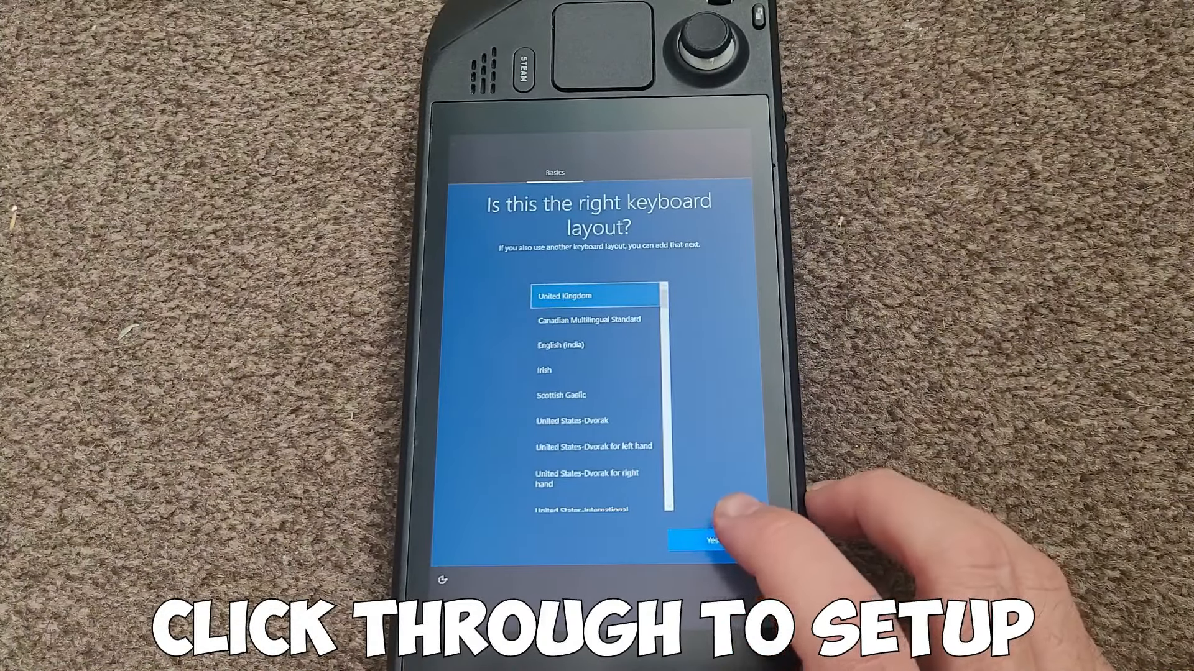
pyautogui.click(708, 540)
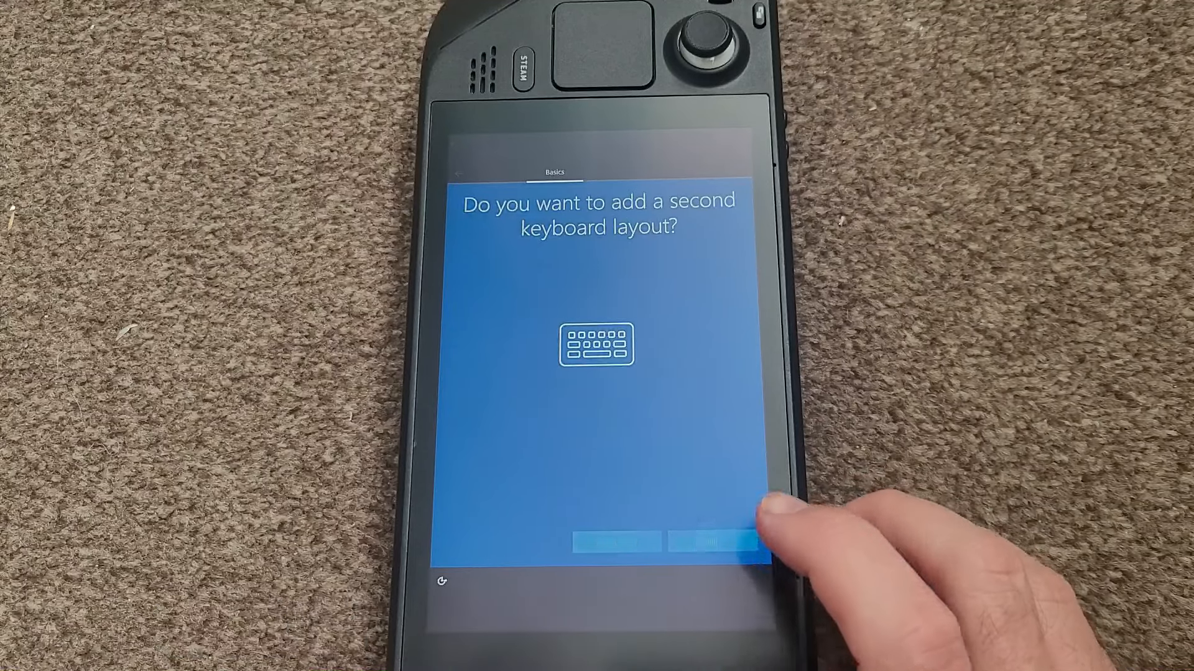
pyautogui.click(708, 541)
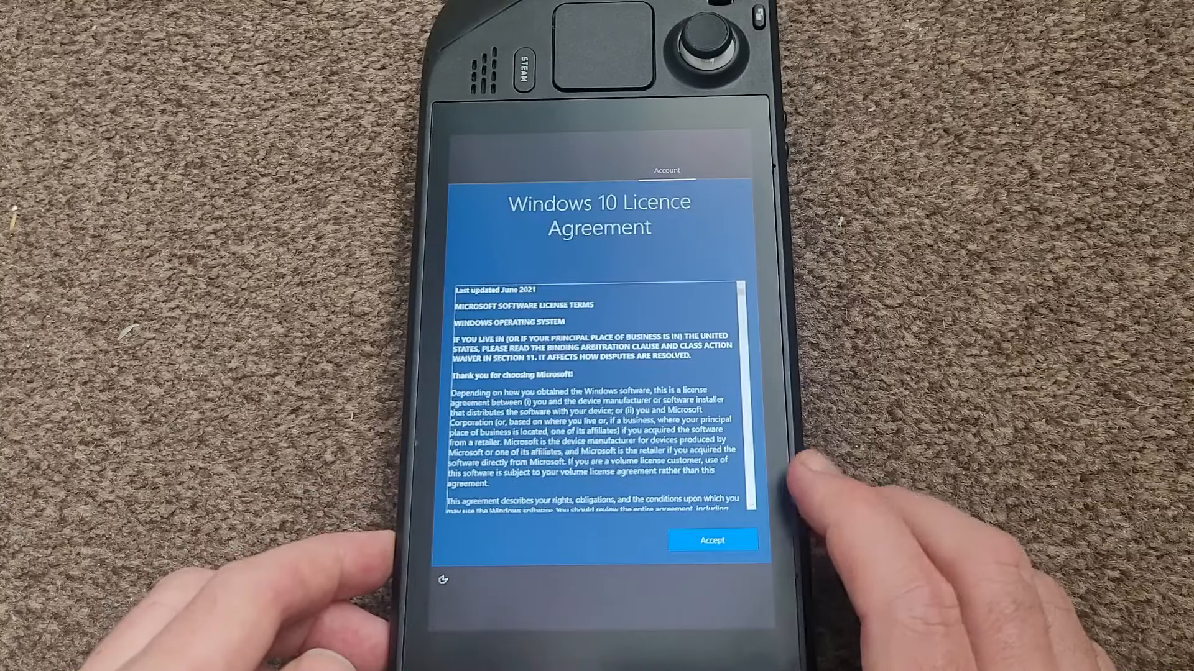
pyautogui.click(711, 540)
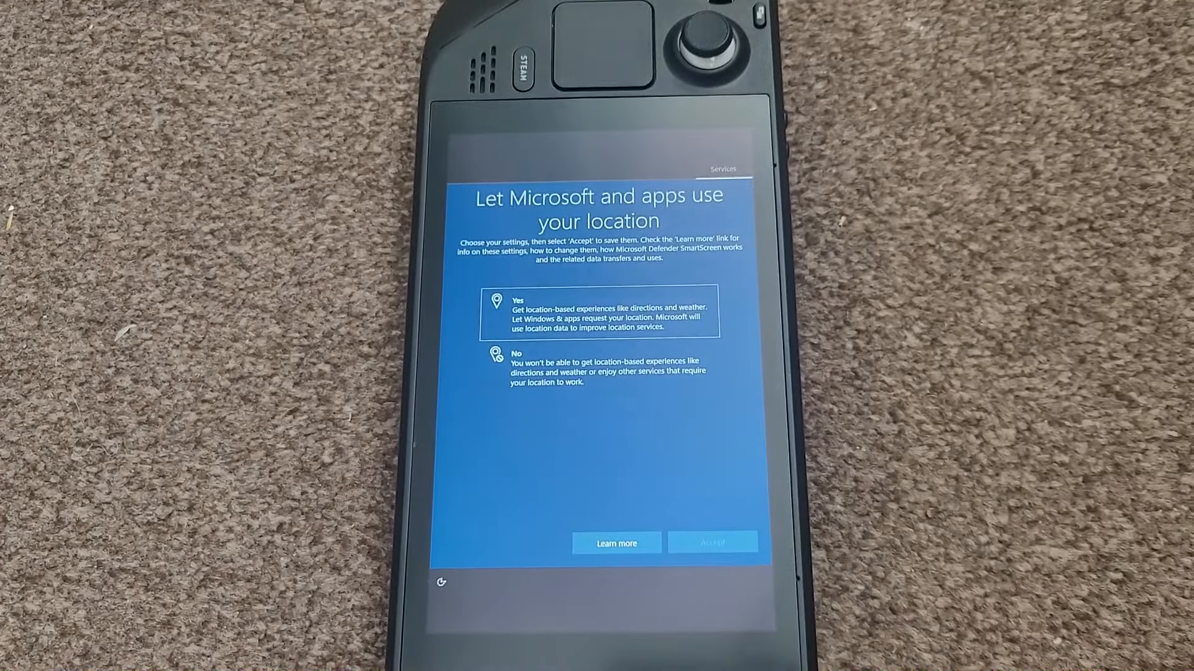
# Decline location, diagnostic data and Cortana options to reach the desktop.
pyautogui.click(711, 544)
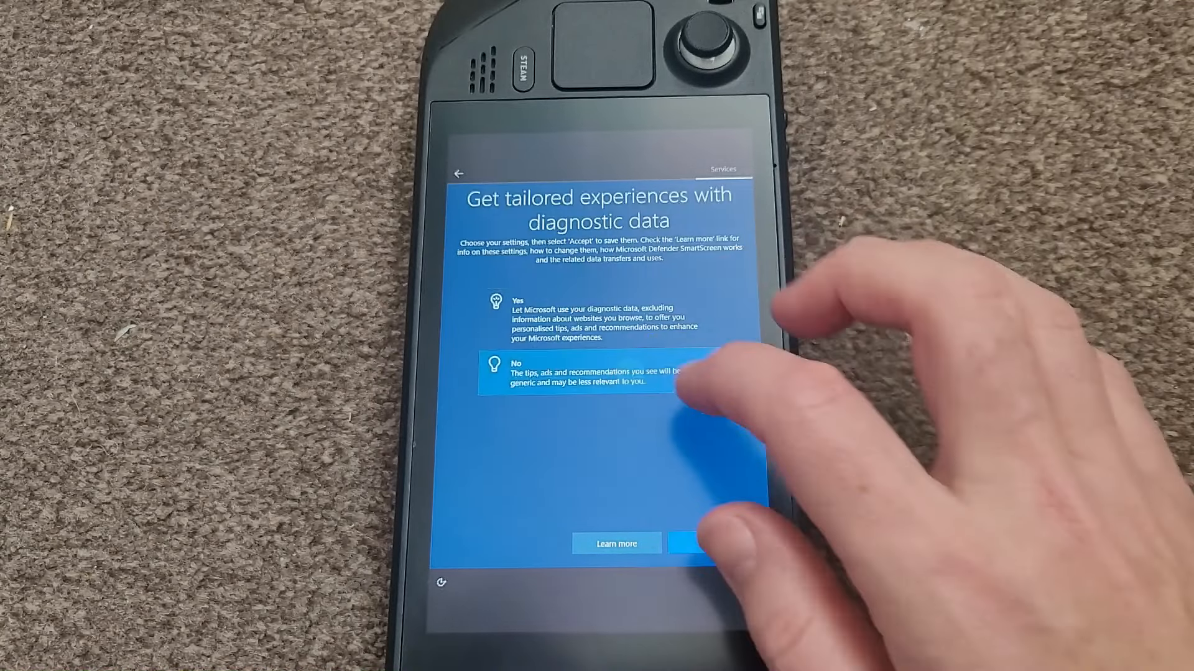
pyautogui.click(688, 542)
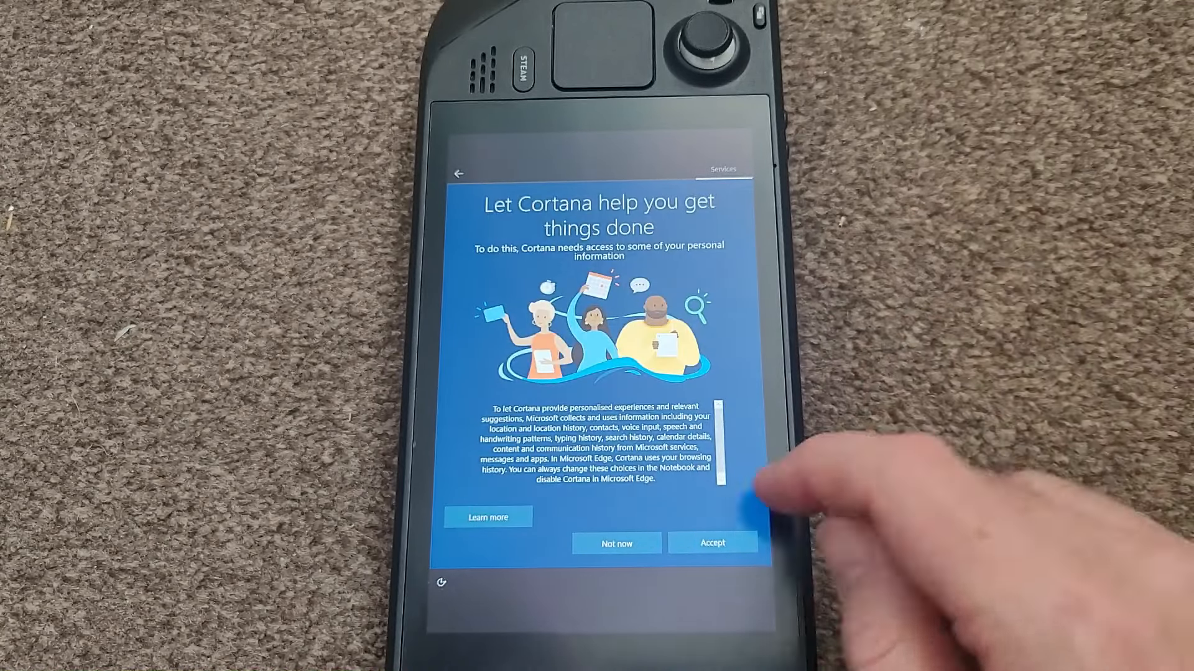
pyautogui.click(711, 542)
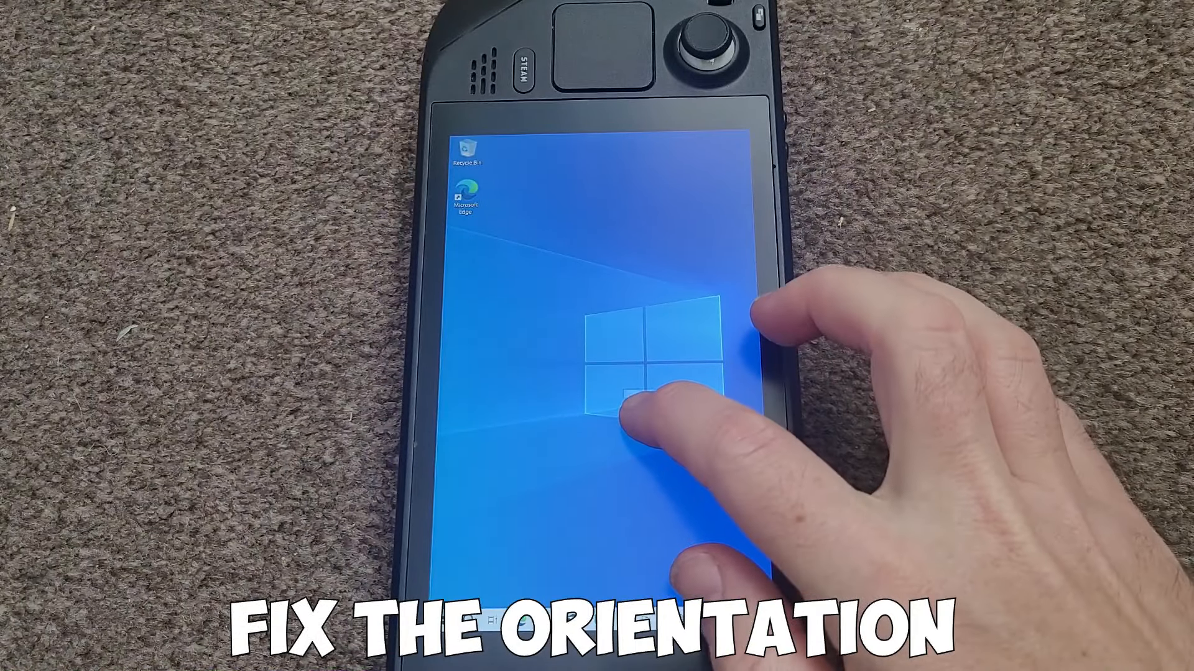
# Set the display orientation to Landscape in Display settings and keep the changes.
pyautogui.rightClick(624, 380)
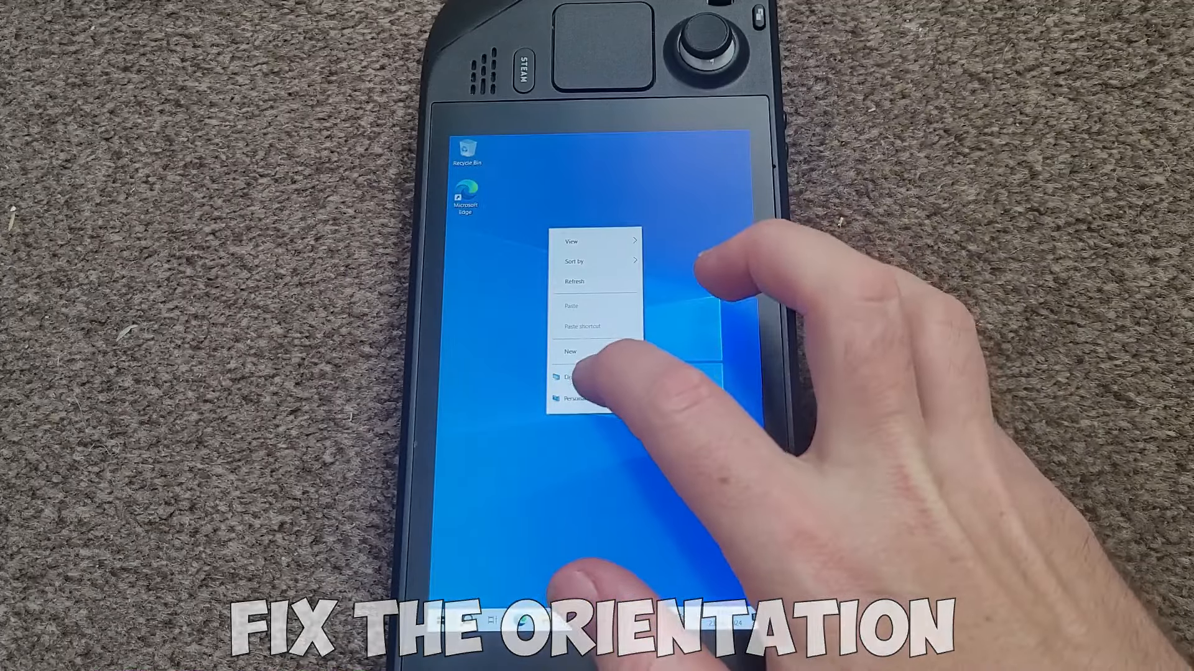
pyautogui.click(574, 378)
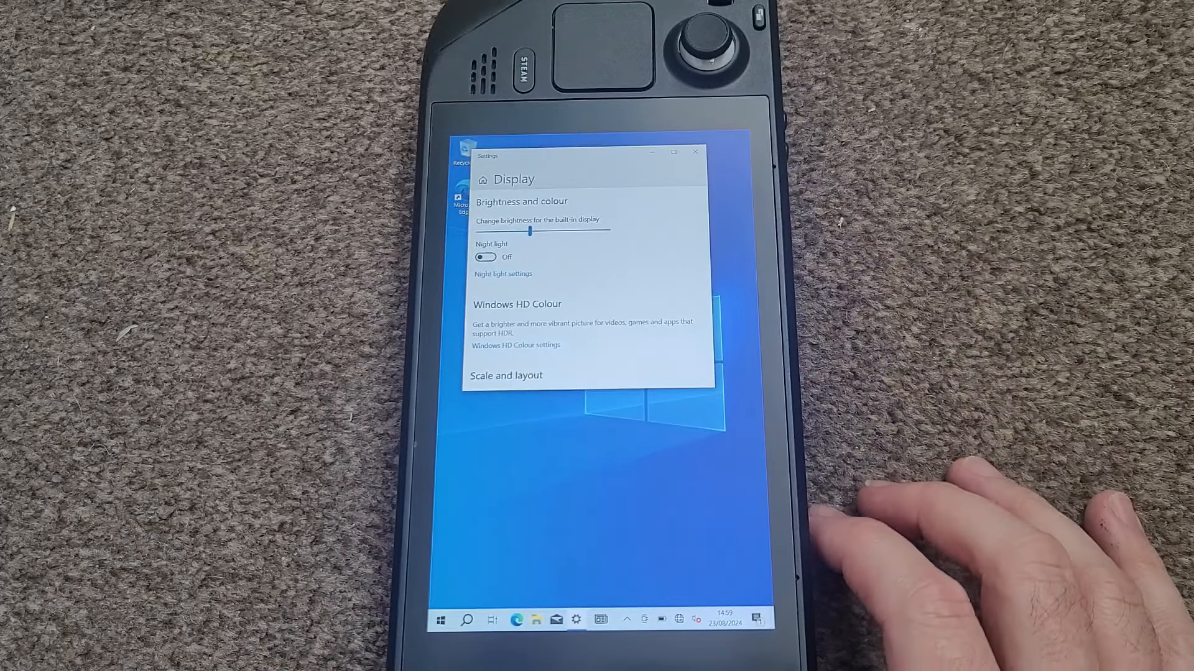
pyautogui.scroll(-3)
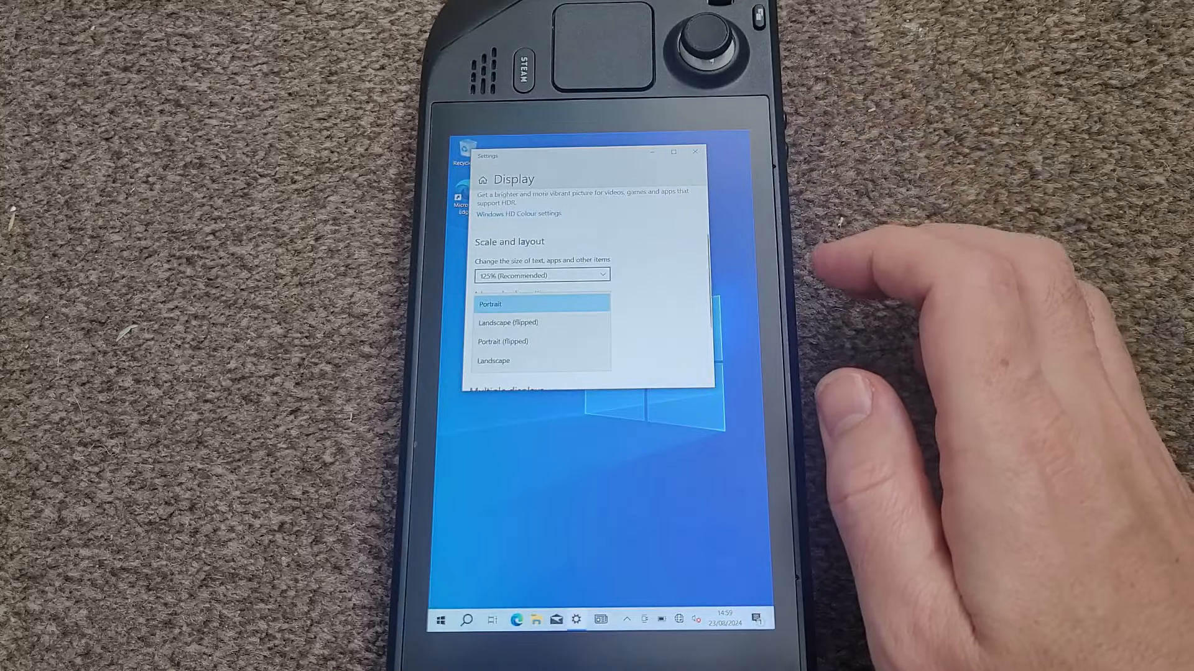
pyautogui.click(490, 304)
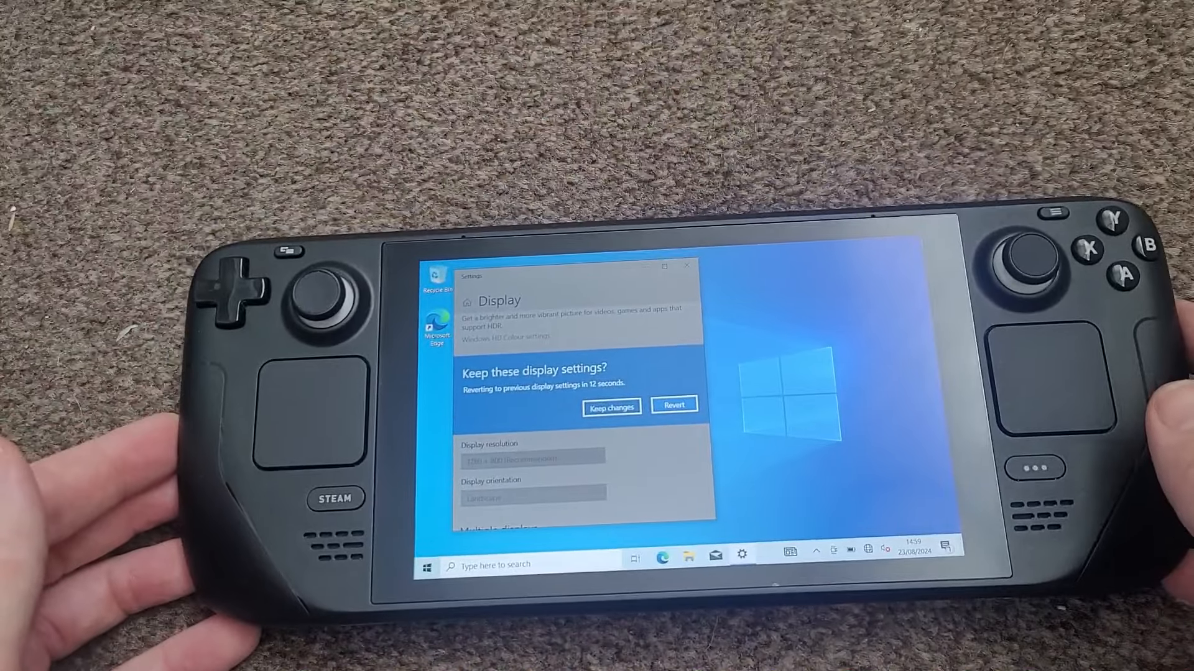
pyautogui.click(611, 407)
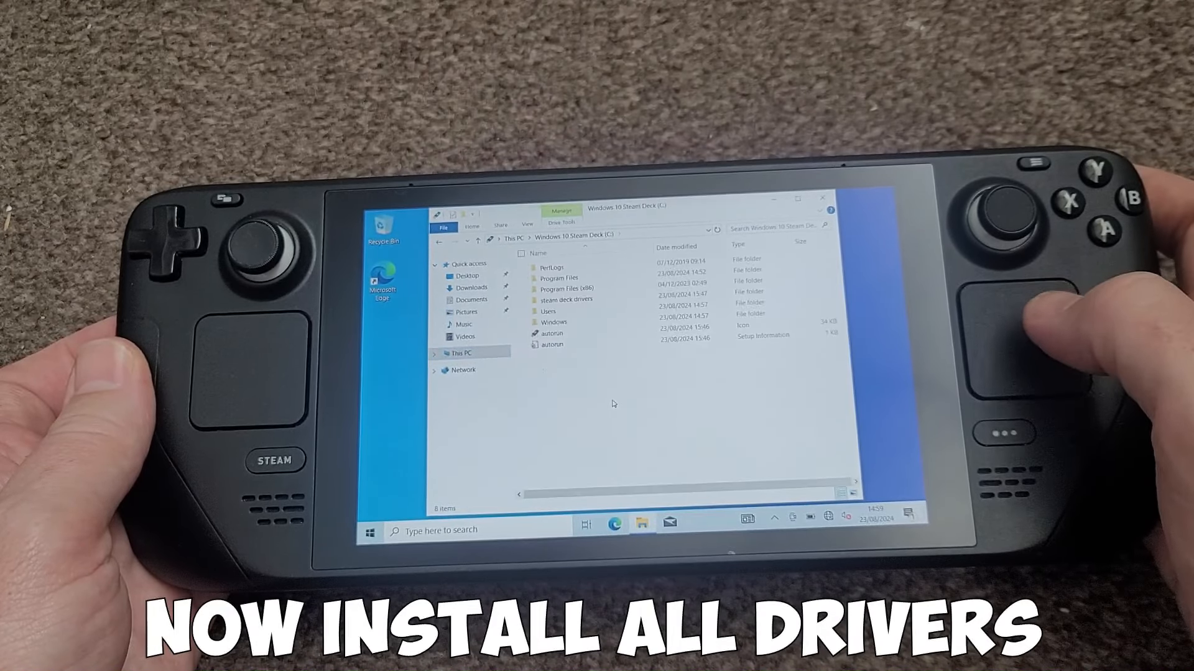
# Run Setup from the RTLWlanE folder to install the Realtek wireless driver, approving UAC.
pyautogui.doubleClick(567, 299)
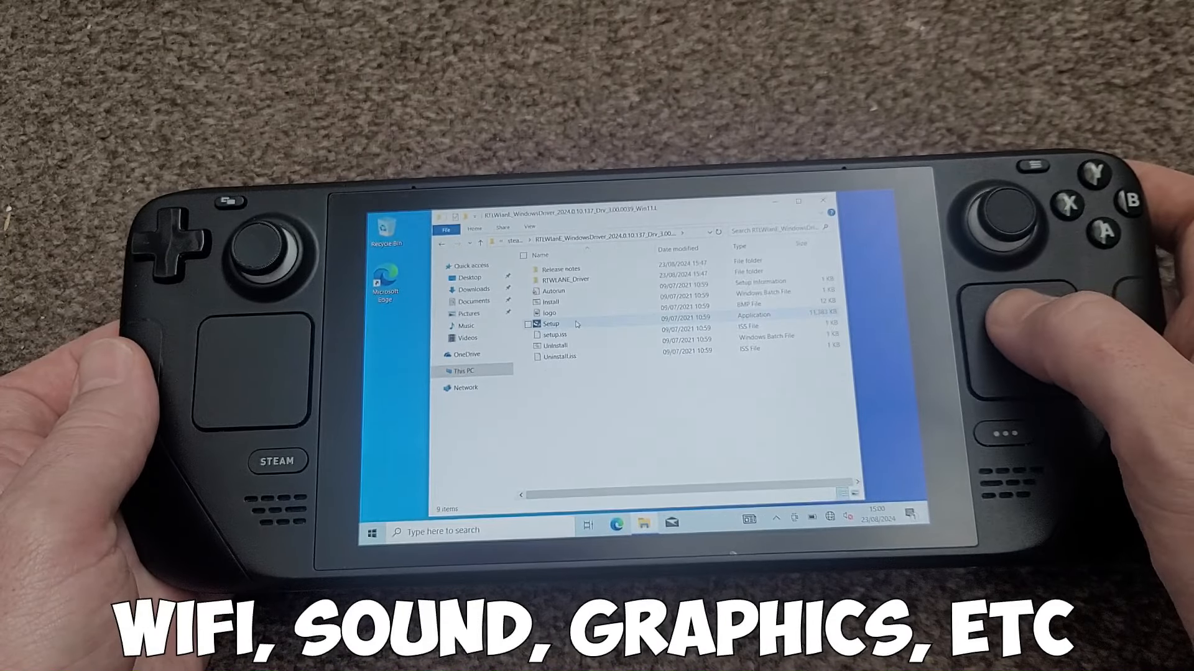
pyautogui.doubleClick(550, 313)
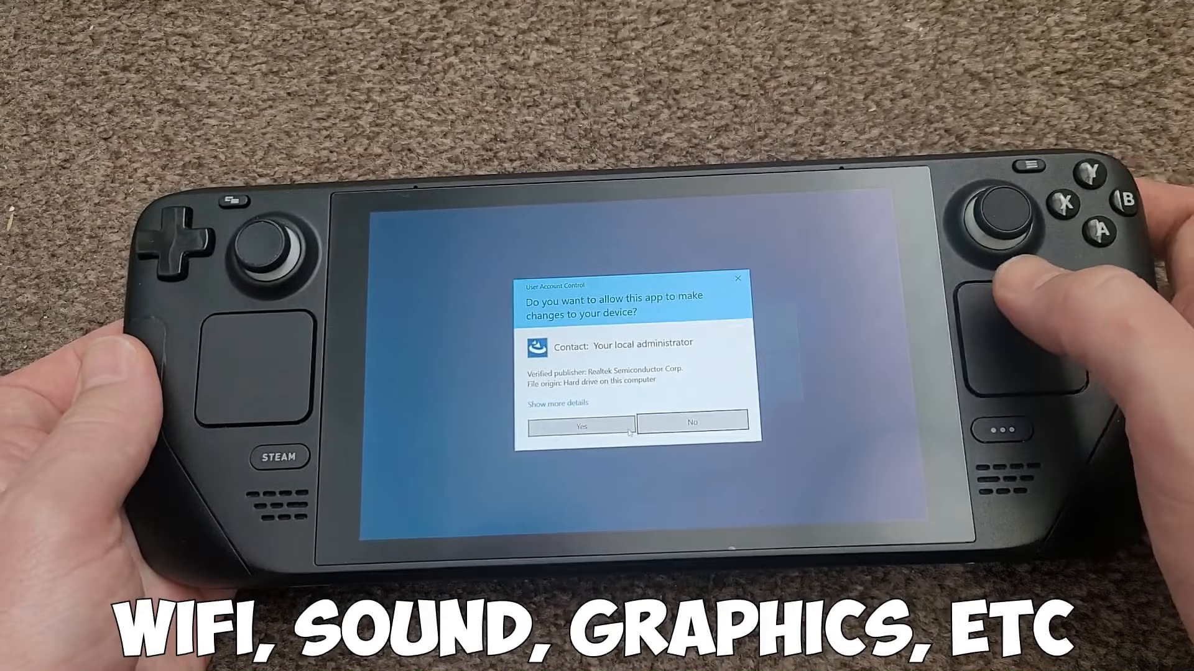
pyautogui.click(580, 426)
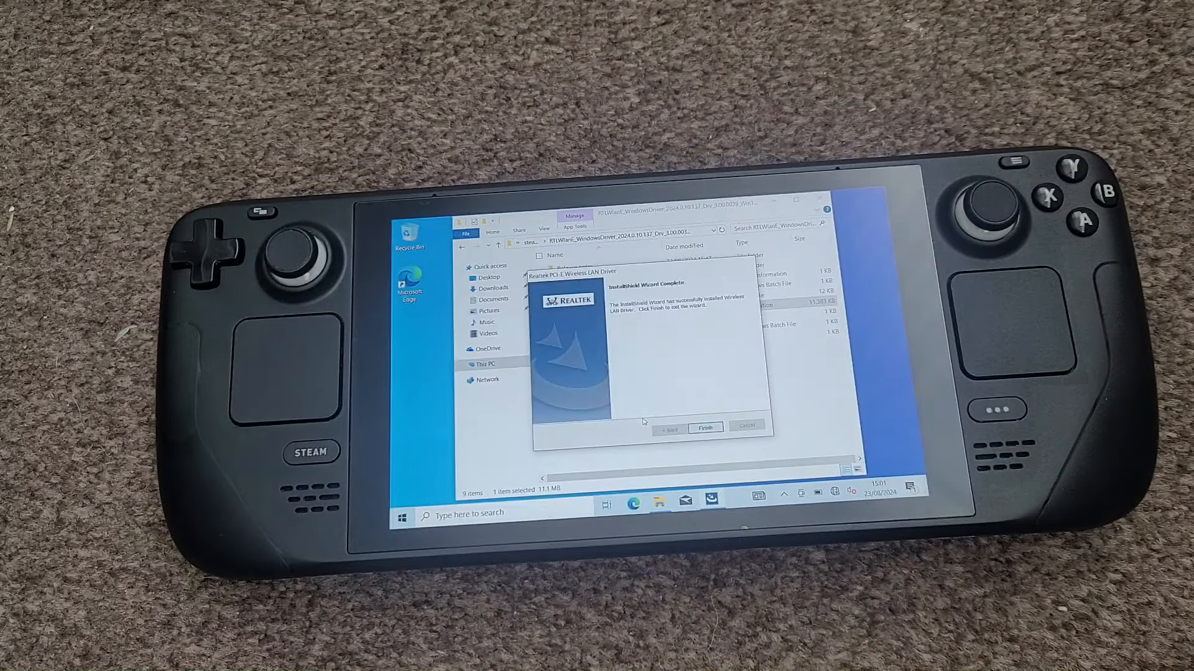
pyautogui.click(704, 427)
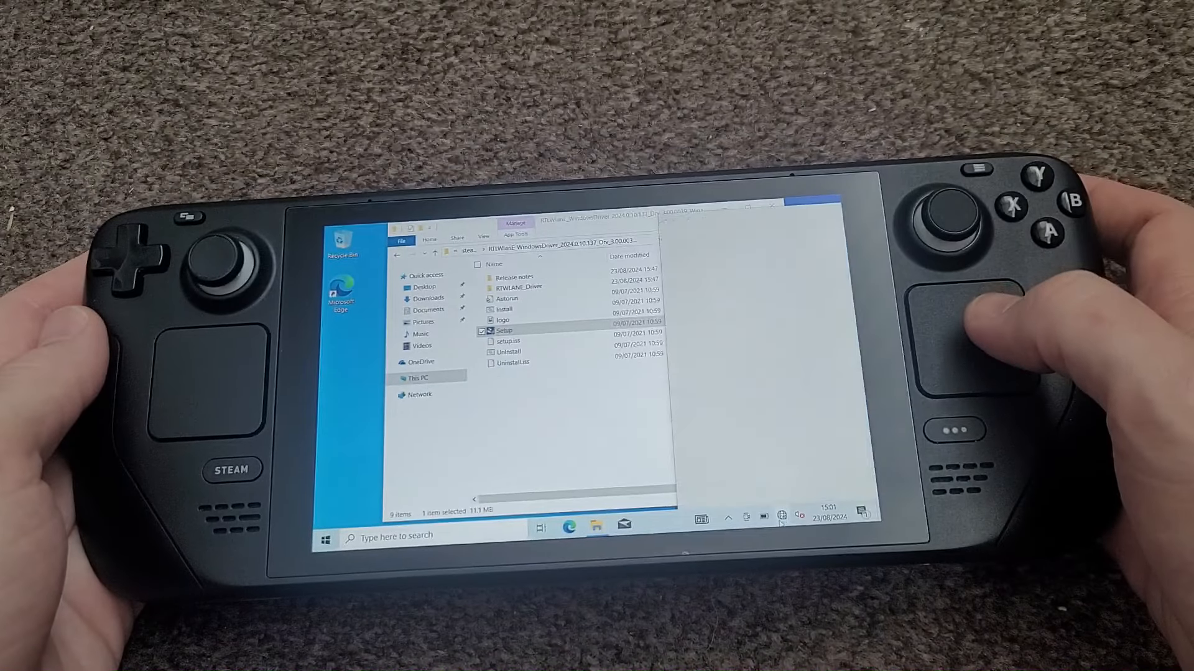
pyautogui.click(784, 518)
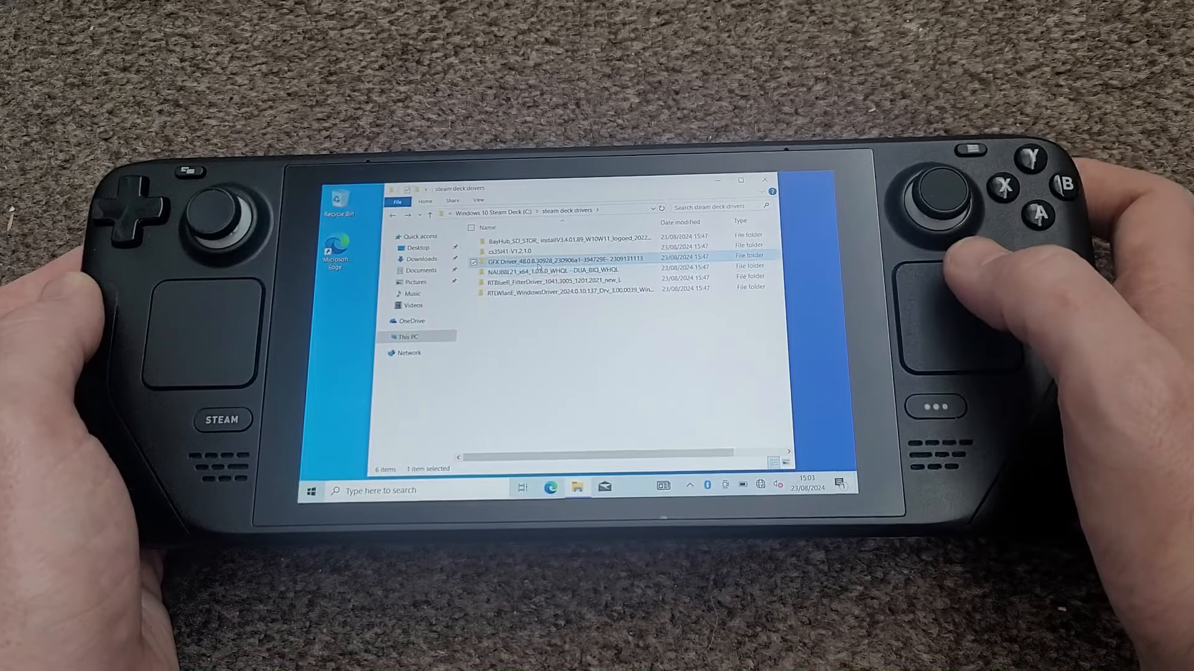
# Launch Setup from the GFX Driver folder and start the AMD Adrenalin install.
pyautogui.doubleClick(556, 256)
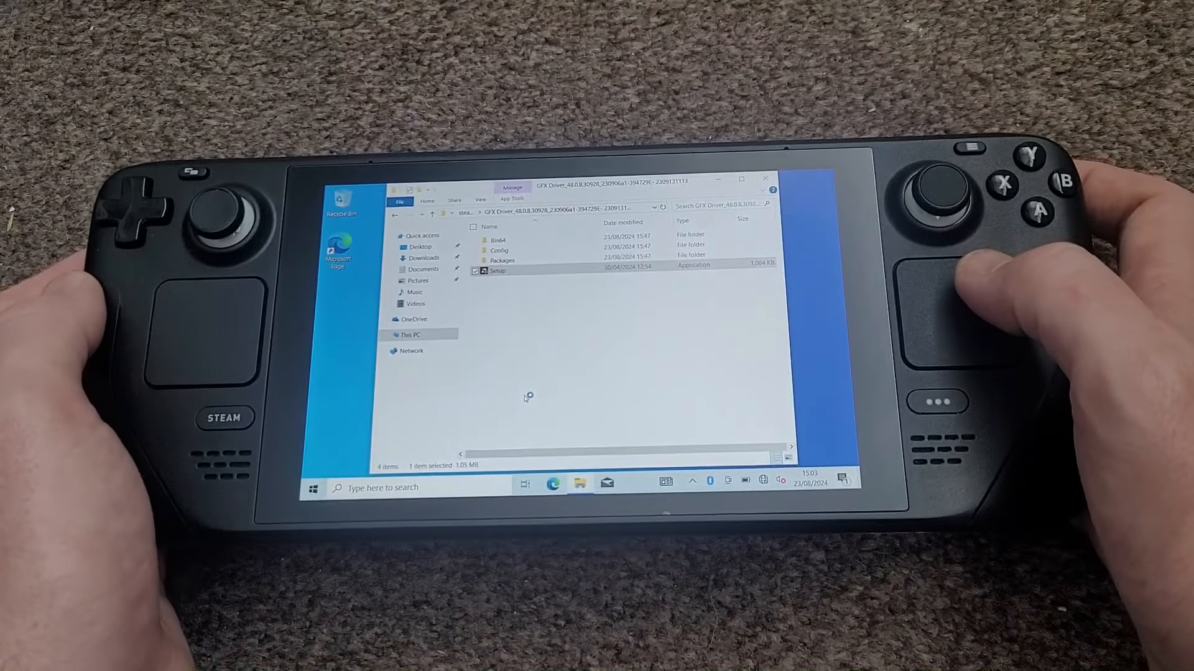
pyautogui.doubleClick(496, 271)
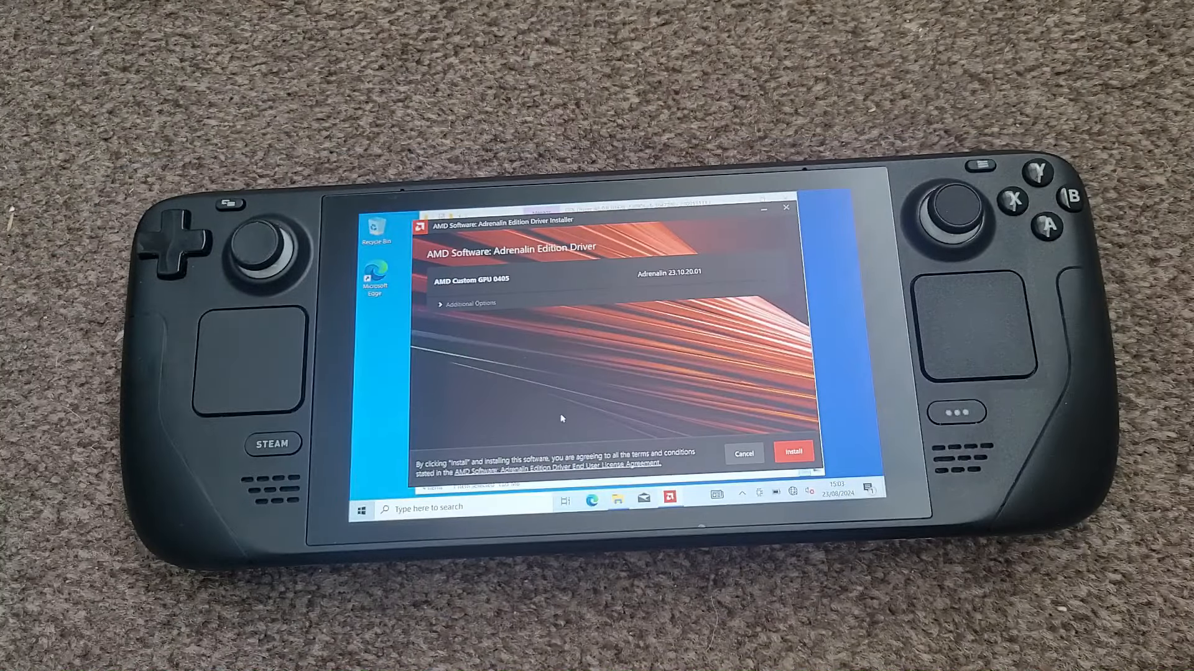
pyautogui.click(793, 452)
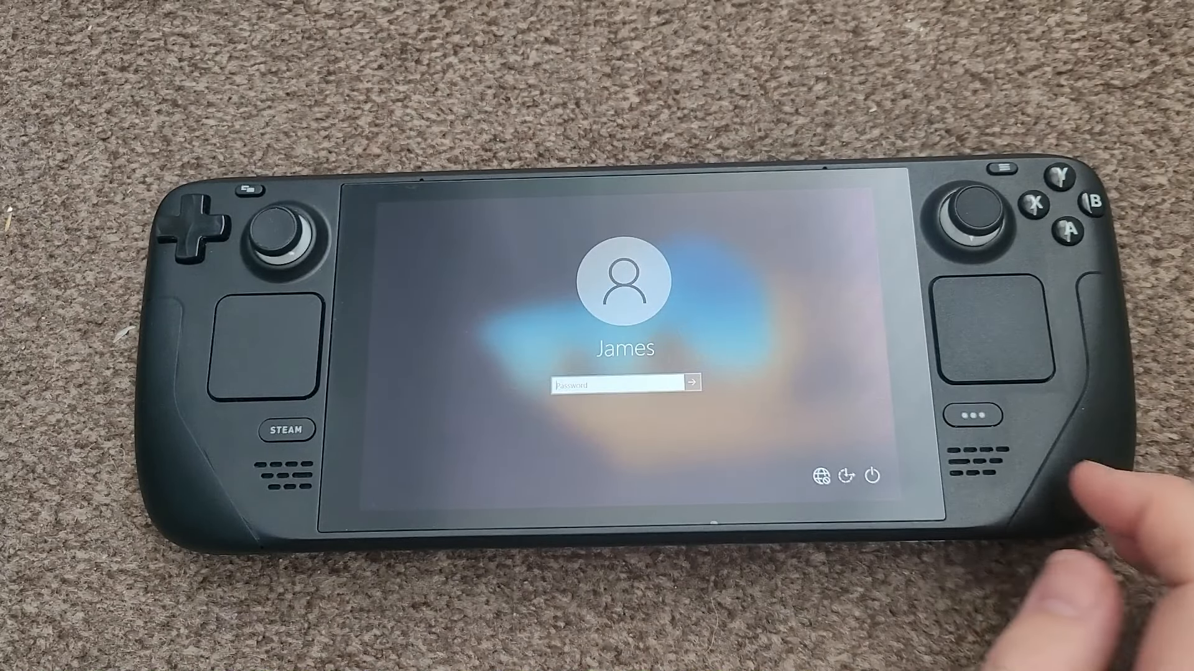
# Sign in, install the cs35l41 INF driver, and approve the next driver's install.
pyautogui.click(613, 384)
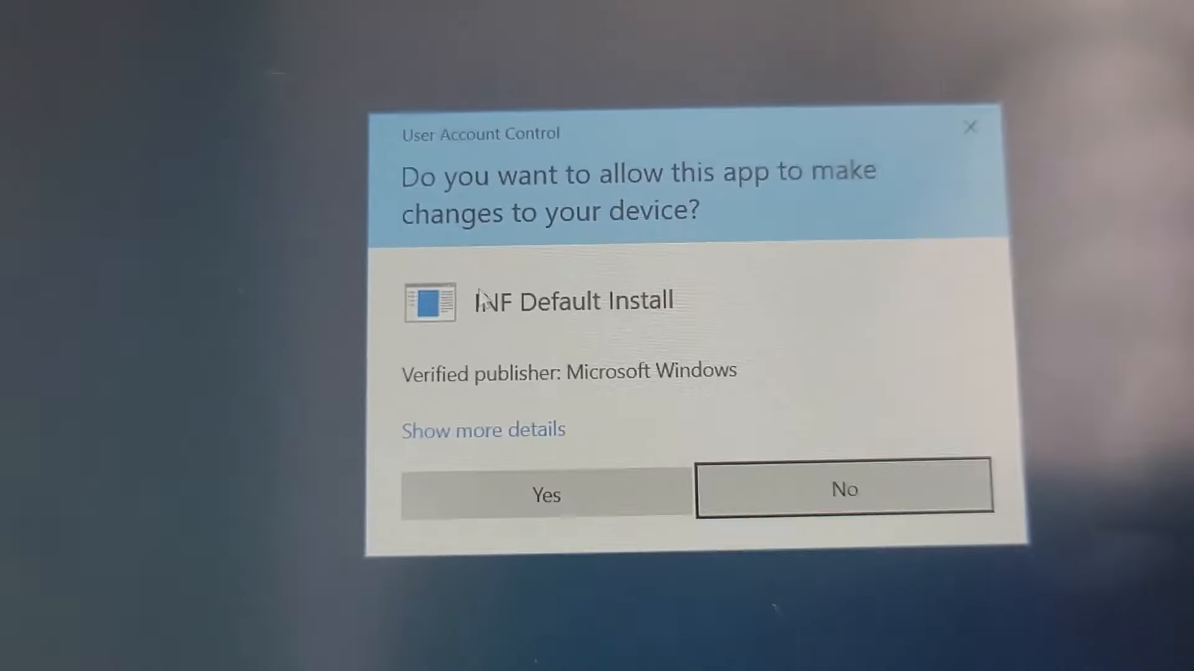
pyautogui.click(545, 494)
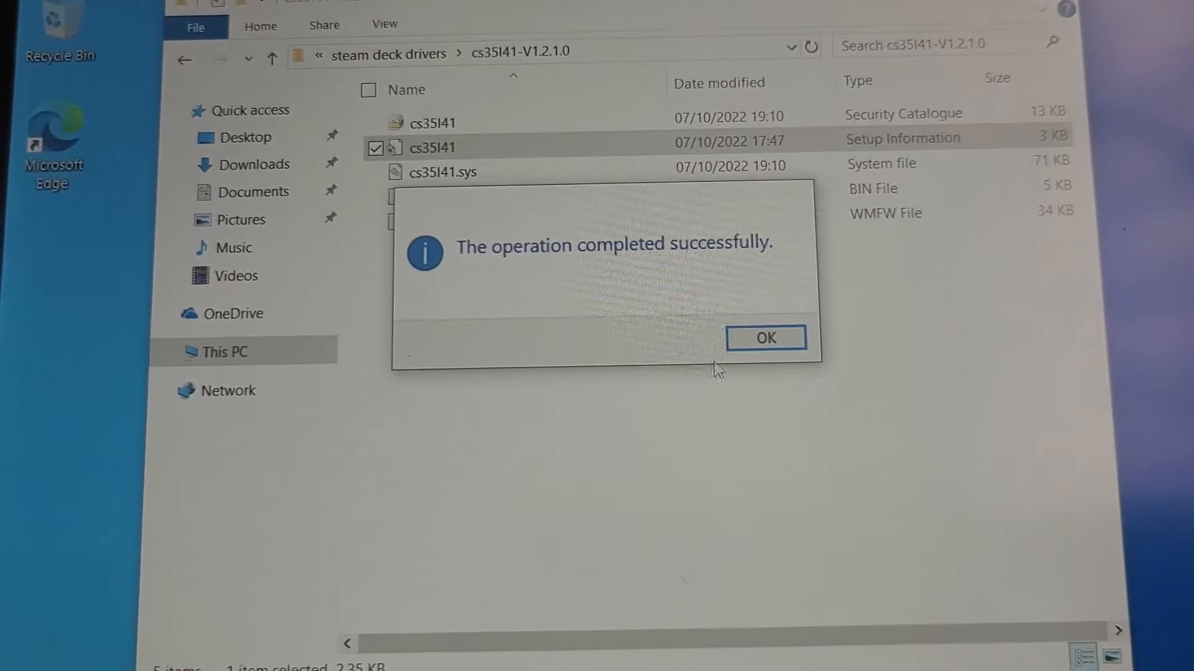
pyautogui.click(766, 337)
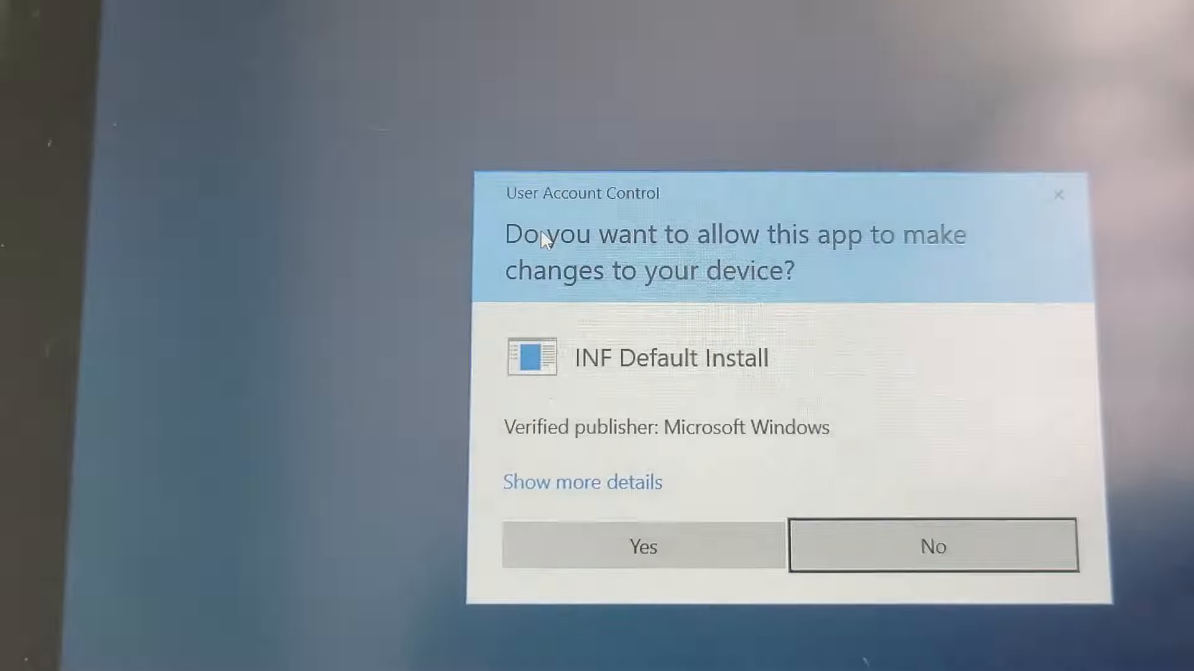
pyautogui.click(641, 546)
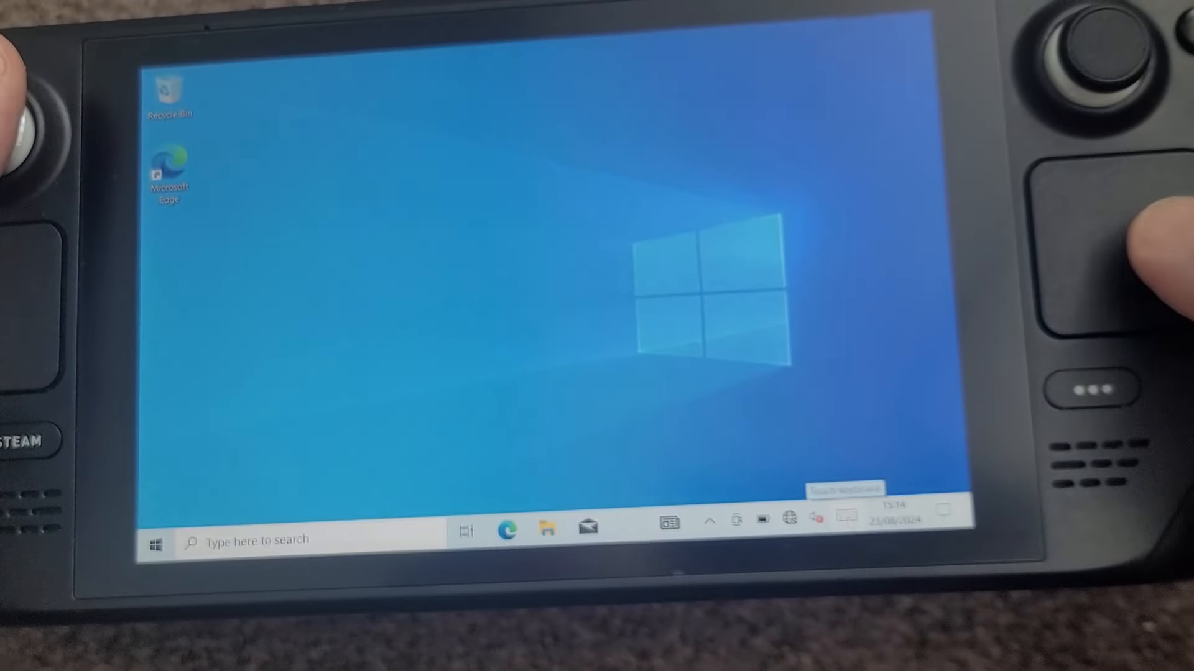
pyautogui.click(845, 517)
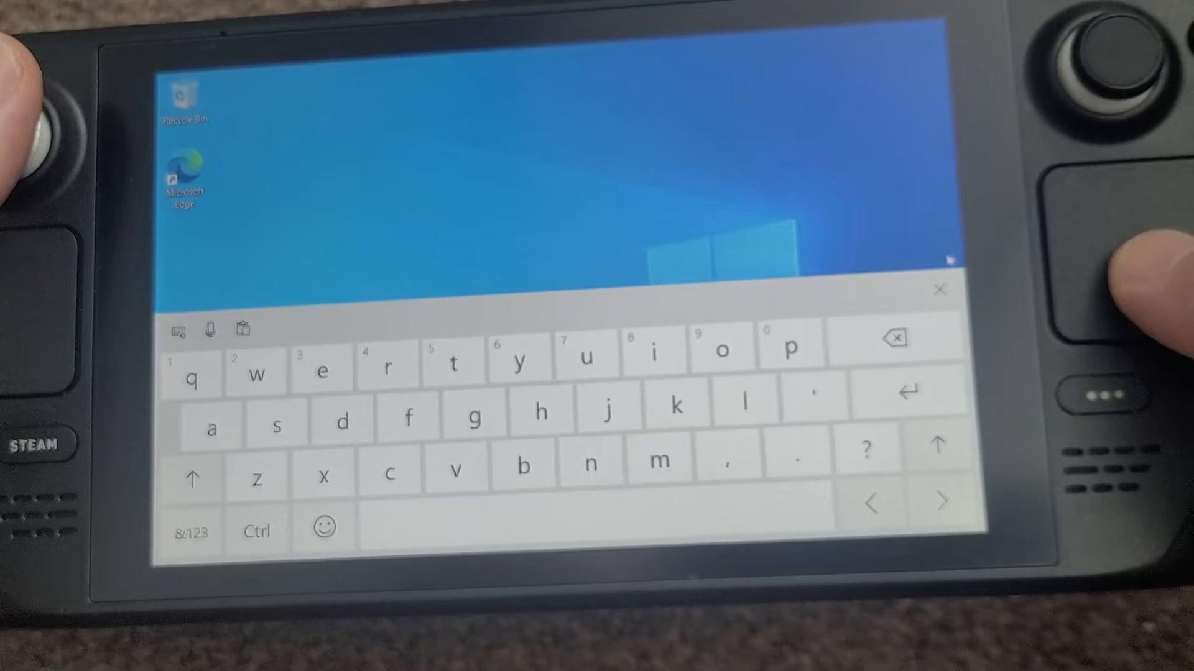
pyautogui.click(938, 289)
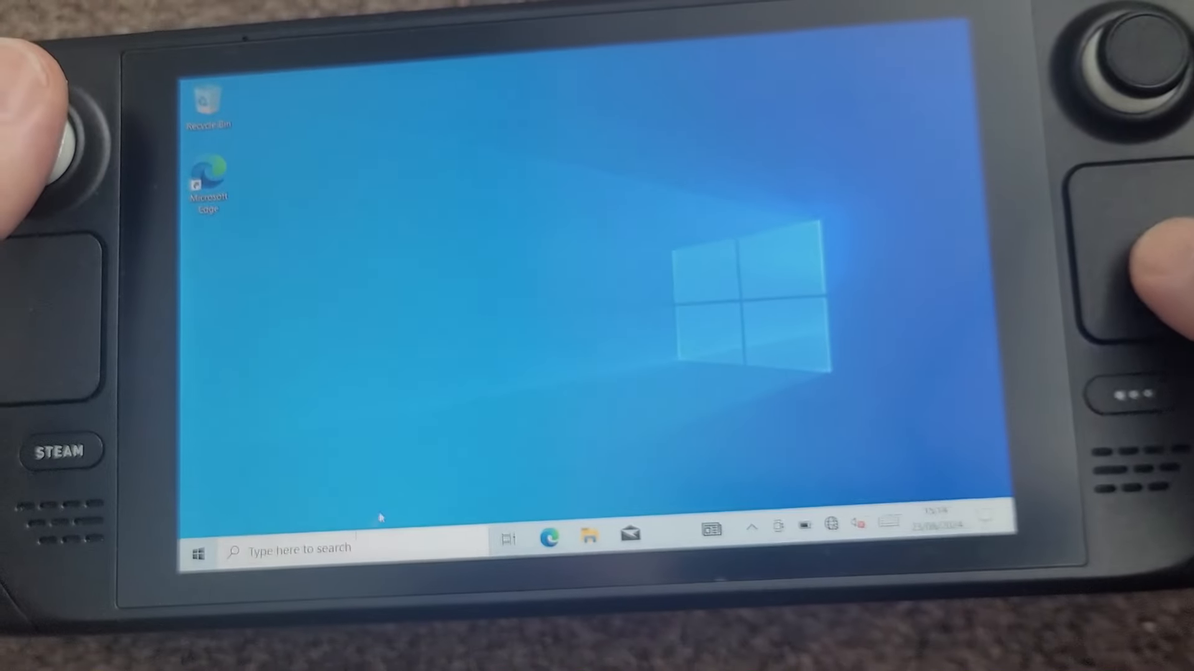
pyautogui.click(197, 549)
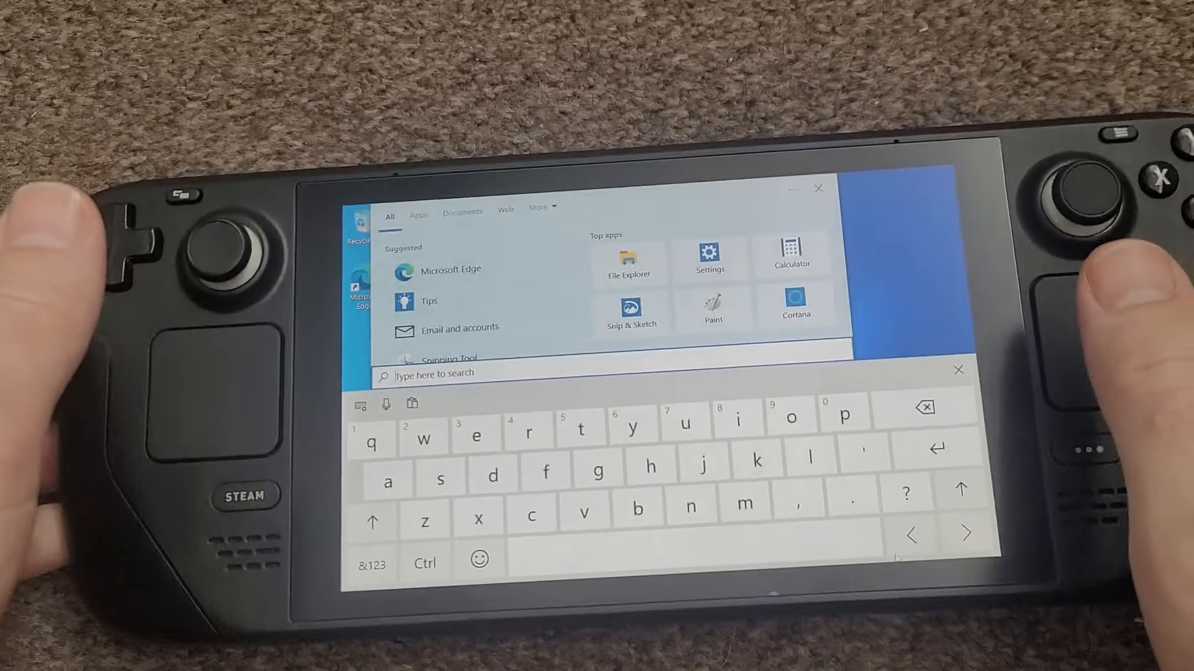
pyautogui.write('keyboard')
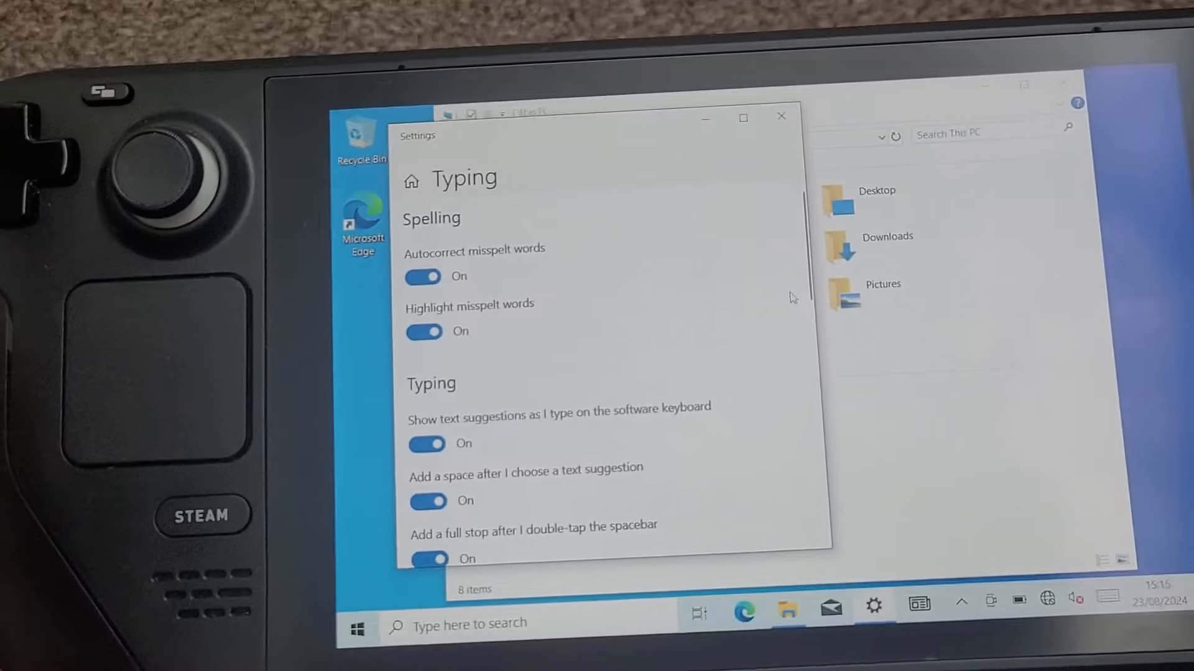
pyautogui.scroll(-3)
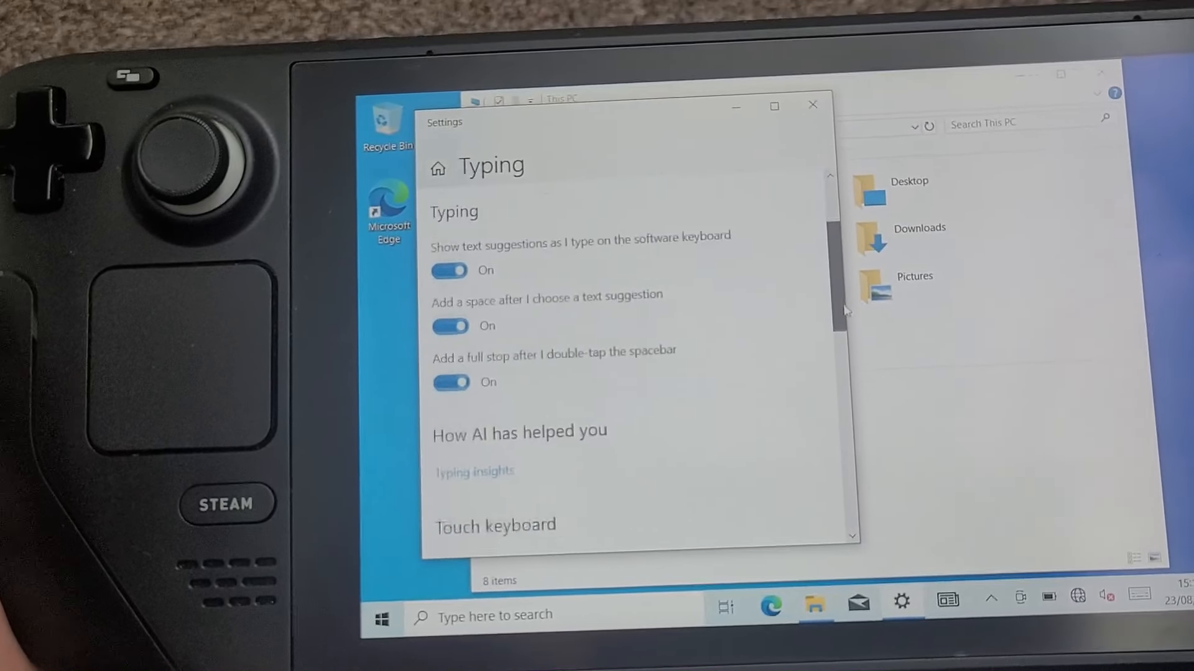
pyautogui.scroll(-3)
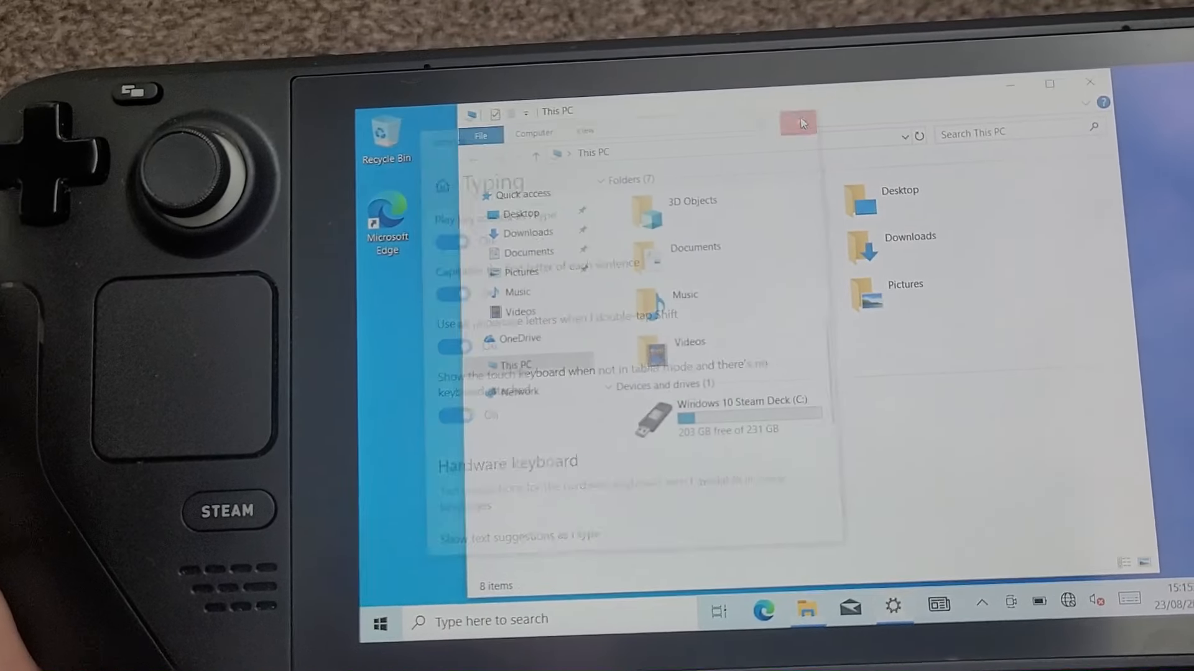
pyautogui.click(799, 123)
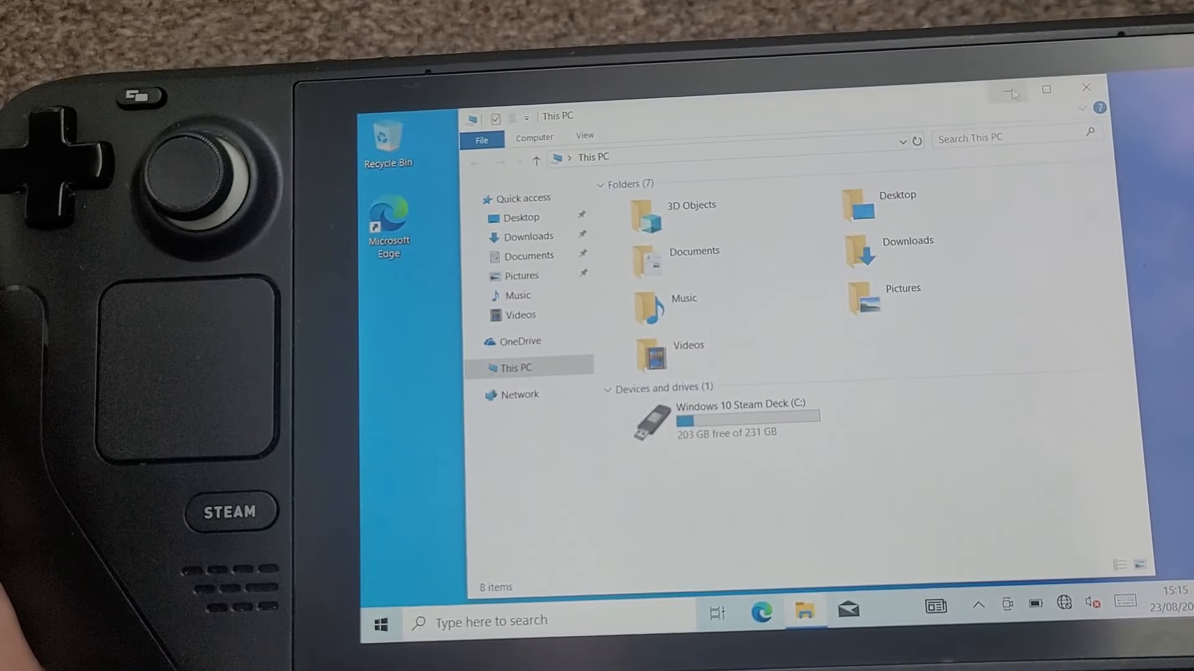
pyautogui.click(1048, 605)
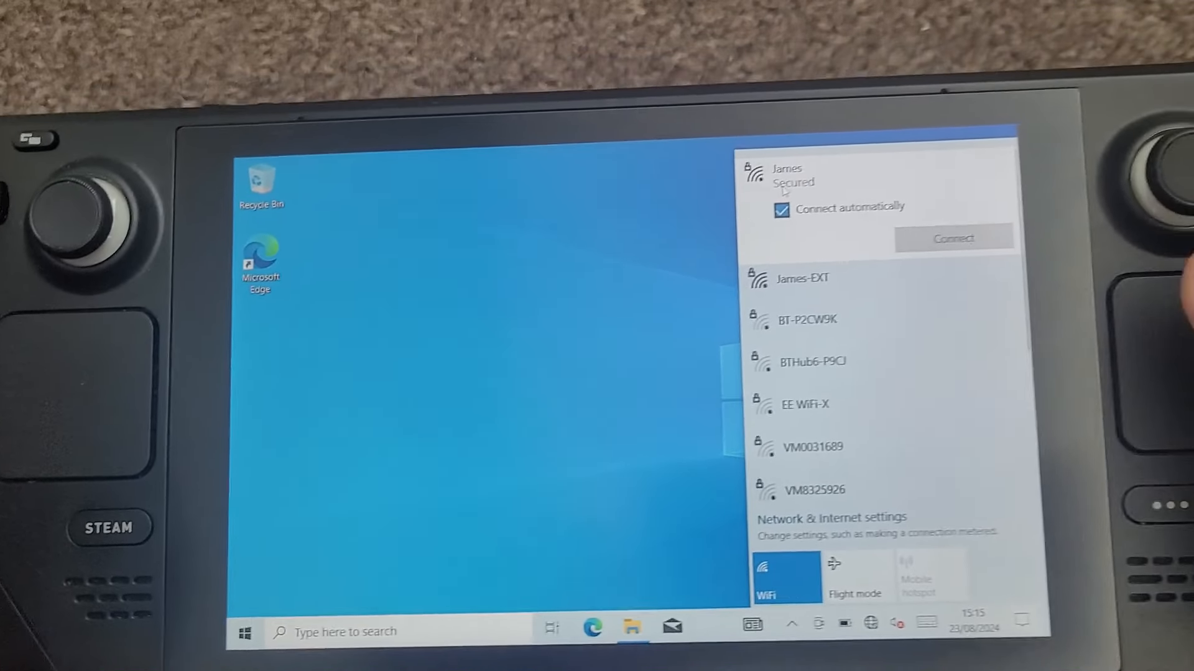
# Connect to the secured Wi-Fi network with automatic reconnect kept on.
pyautogui.click(953, 237)
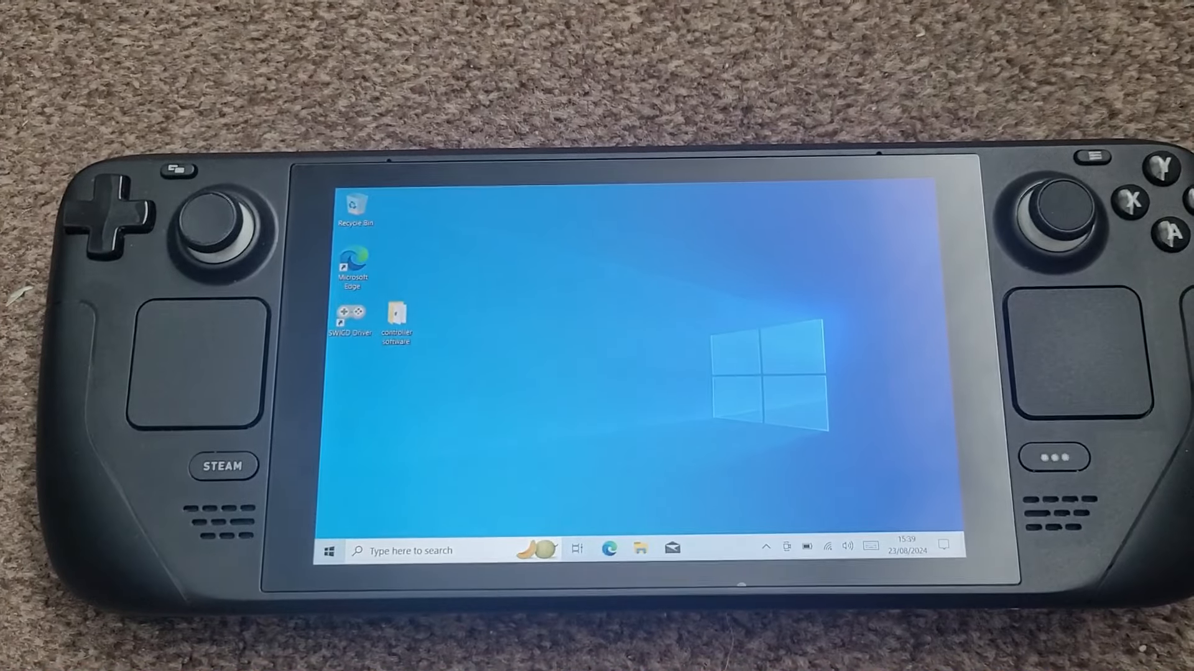
pyautogui.click(328, 550)
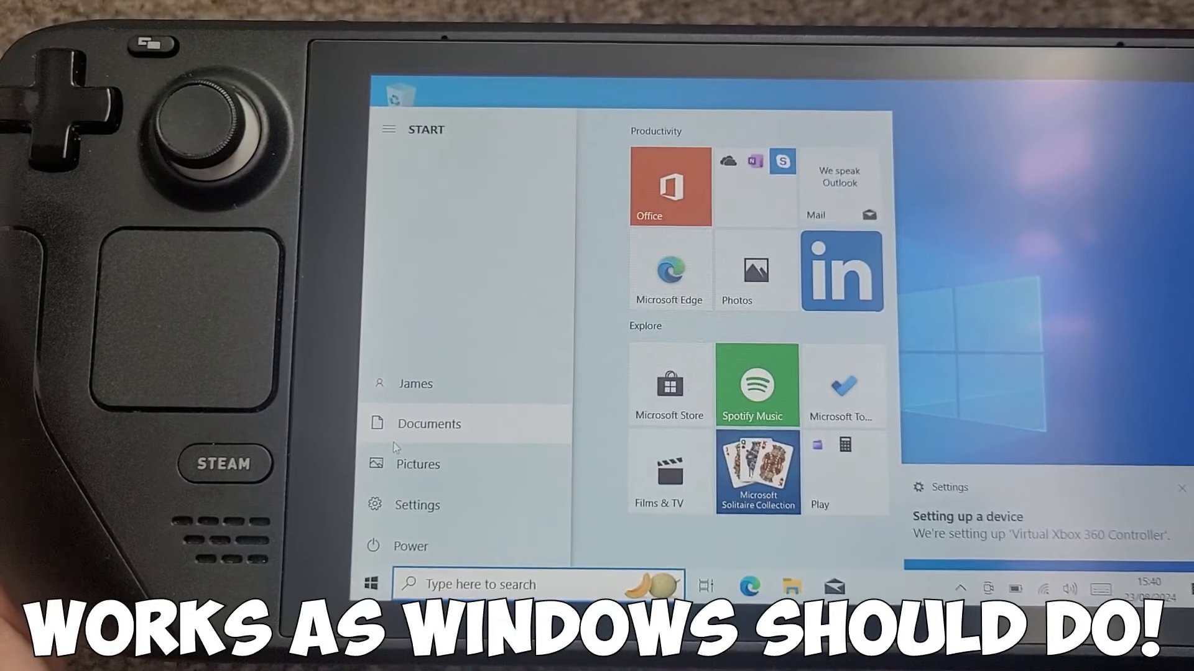
pyautogui.click(428, 424)
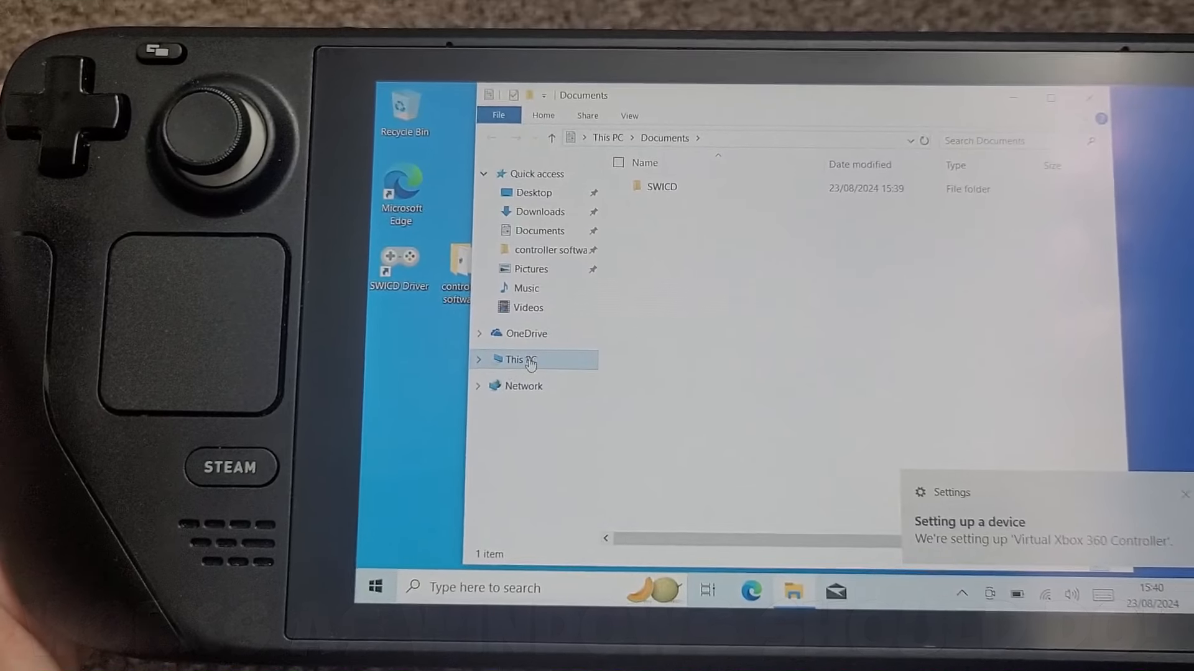
pyautogui.click(520, 359)
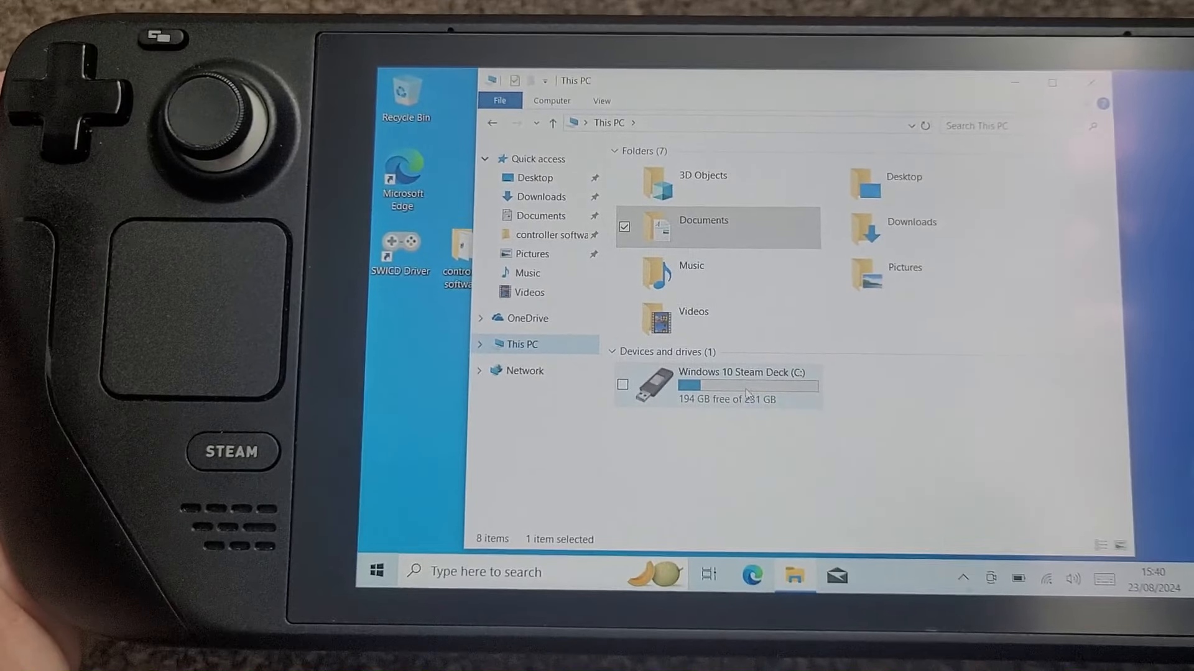
pyautogui.moveTo(706, 397)
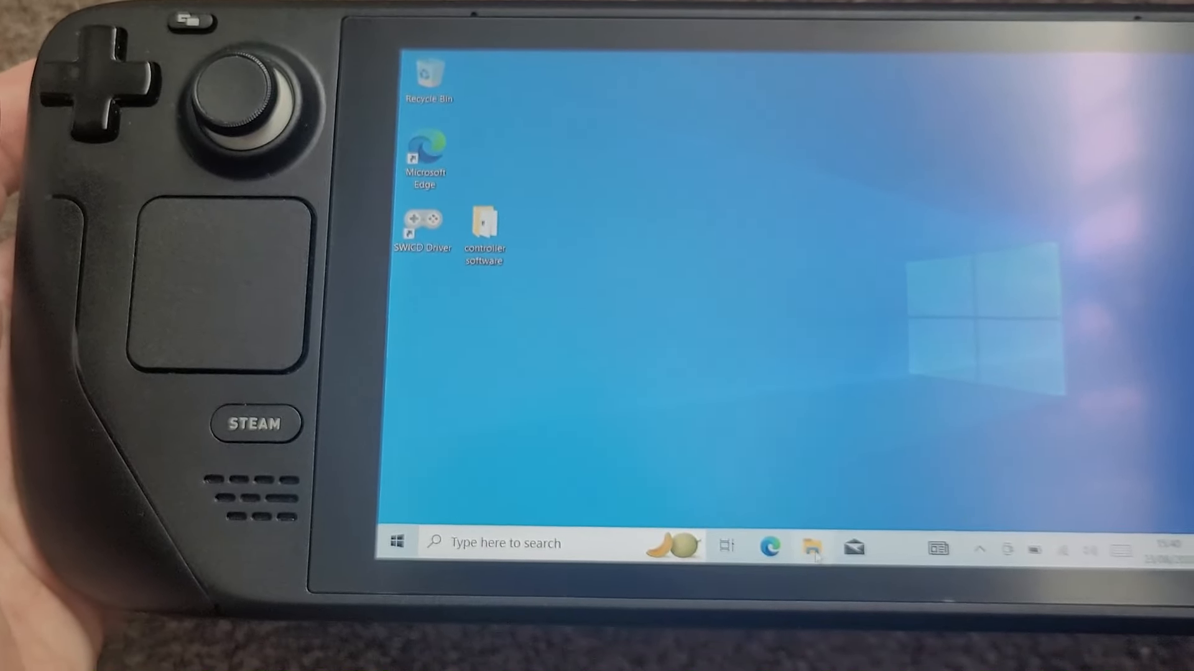
pyautogui.click(811, 543)
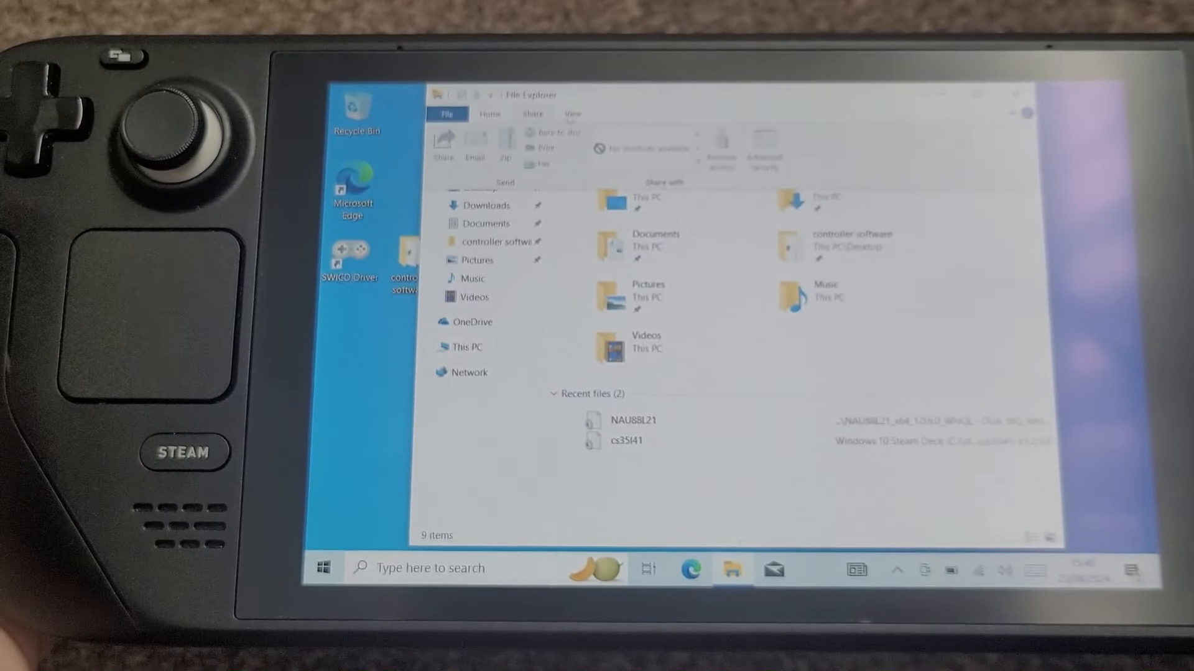
pyautogui.click(572, 116)
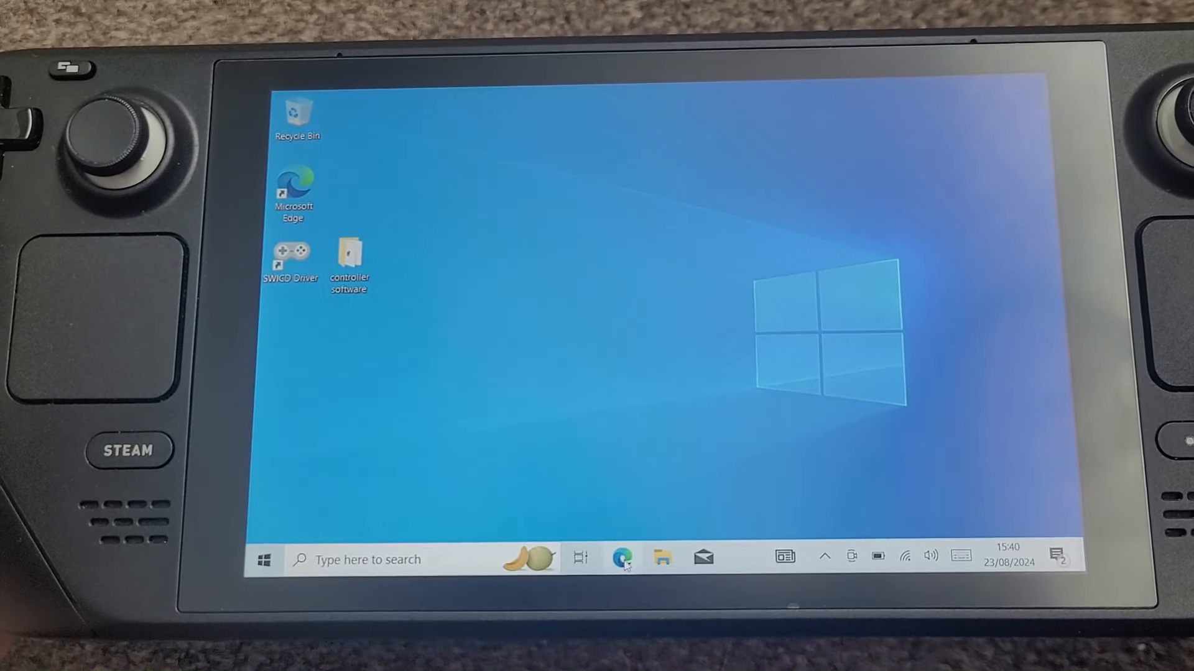
# Launch Edge from the taskbar and dismiss Google's cookie consent dialog.
pyautogui.click(624, 560)
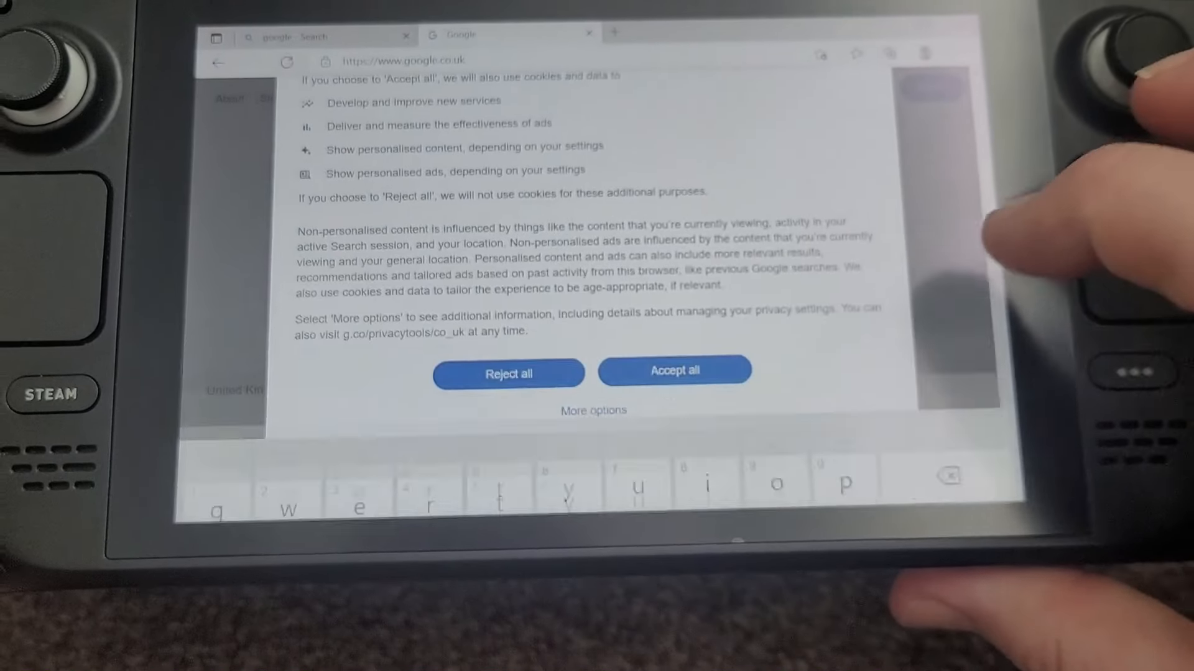
pyautogui.click(673, 370)
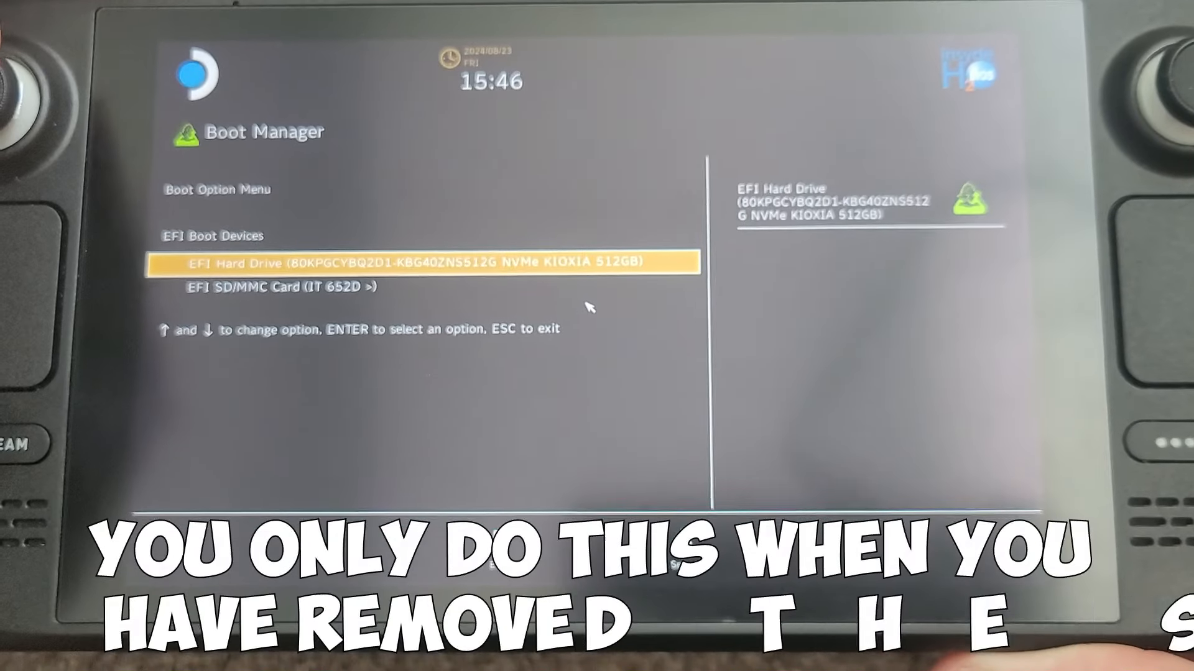
# Highlight the EFI SD/MMC Card entry in the Boot Manager.
pyautogui.press('Down')
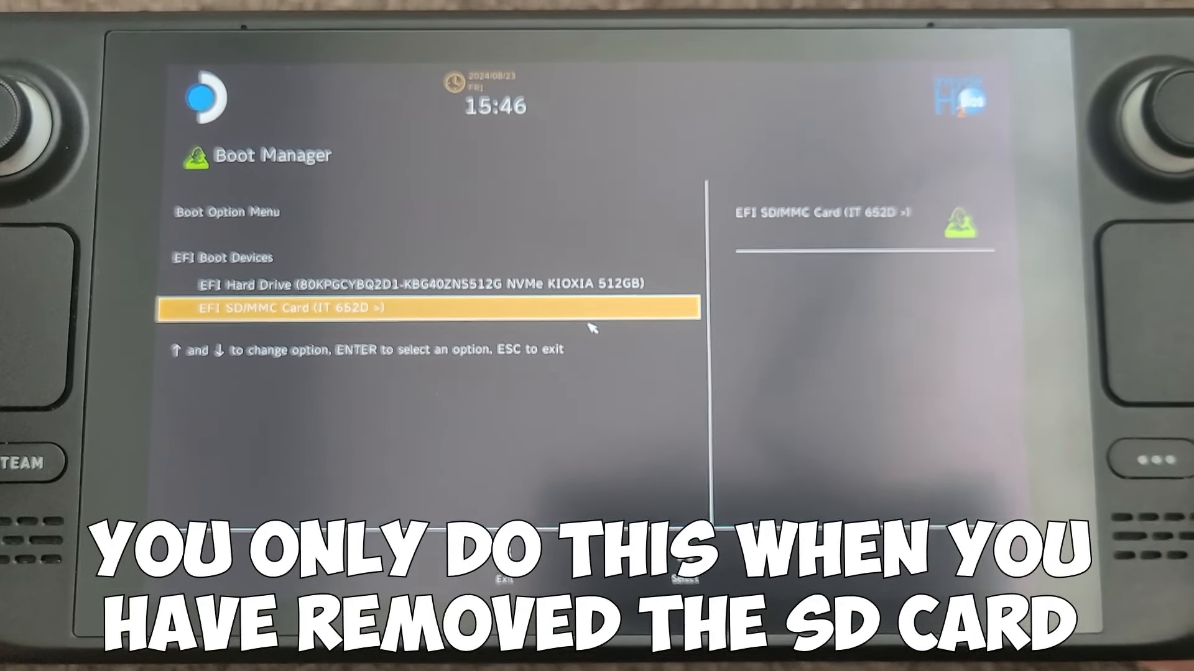